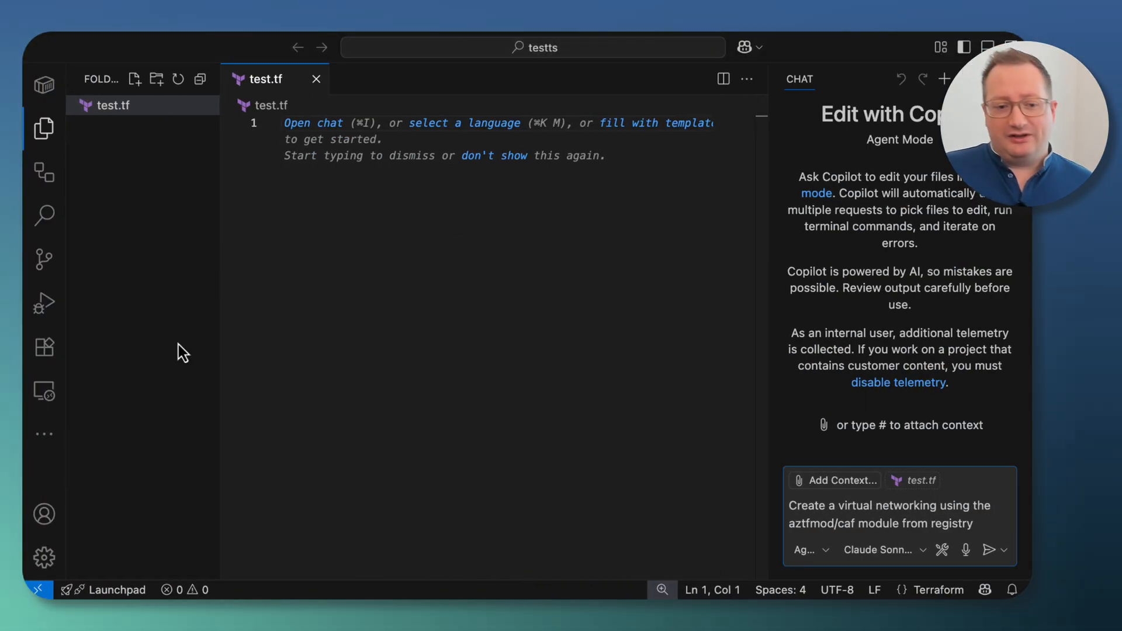
View the user settings.json showing the Azure MCP Server and terraform-mcp-server entries.
{"action": "left_click", "coordinate": [43, 558]}
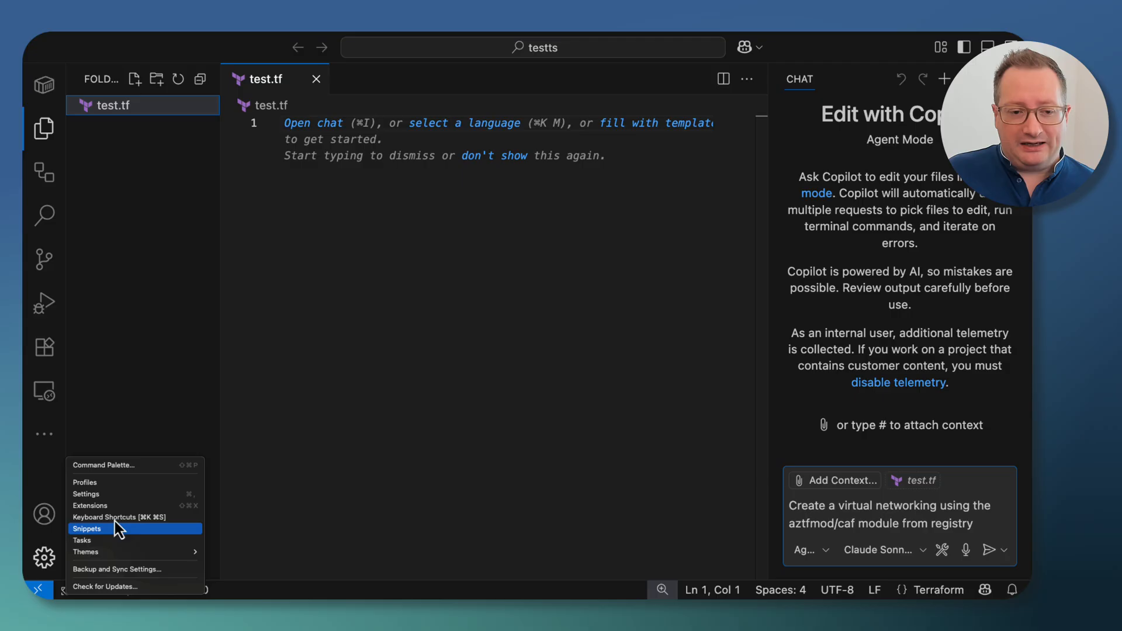
{"action": "left_click", "coordinate": [85, 495]}
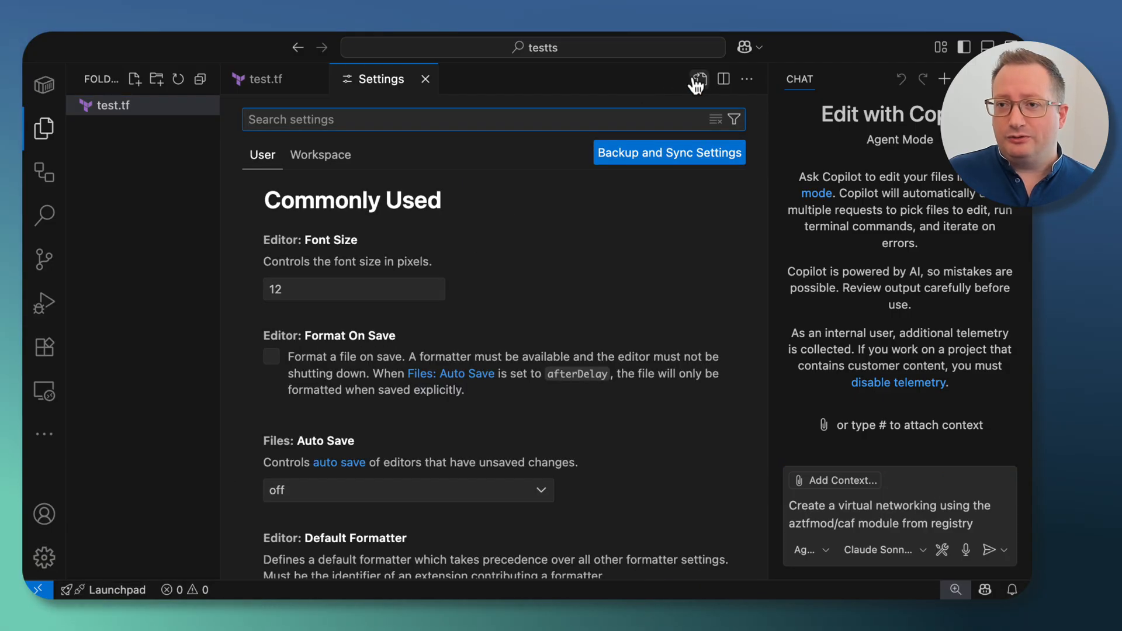
{"action": "left_click", "coordinate": [694, 78]}
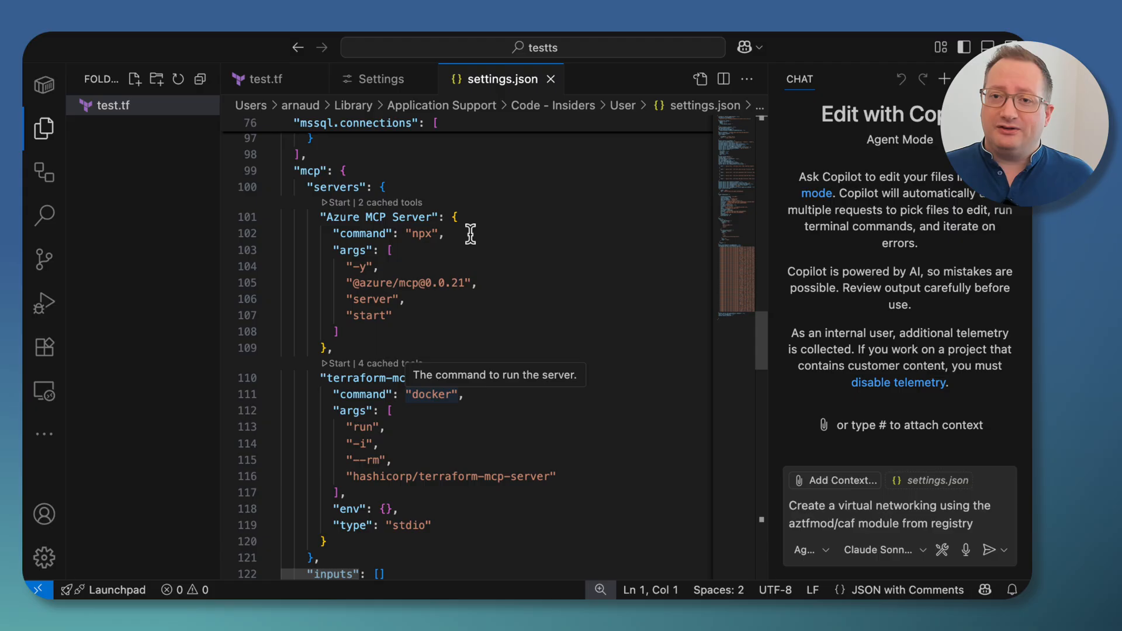
Close the settings files and review the chat agent's enabled MCP tool list (18 selected).
{"action": "left_click", "coordinate": [551, 78]}
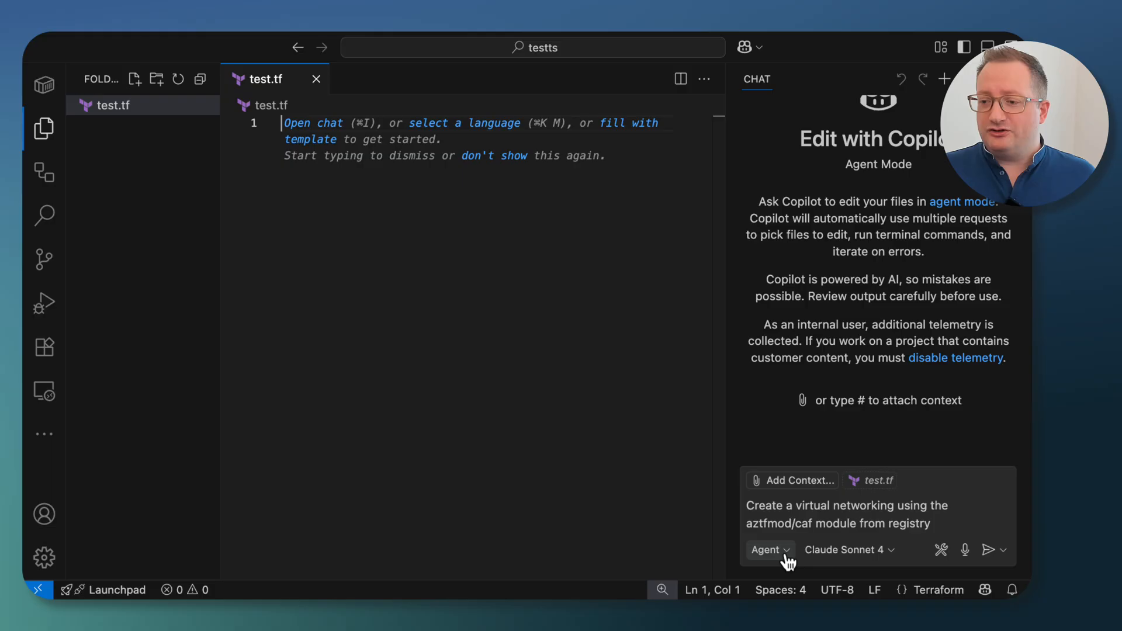
{"action": "mouse_move", "coordinate": [942, 549]}
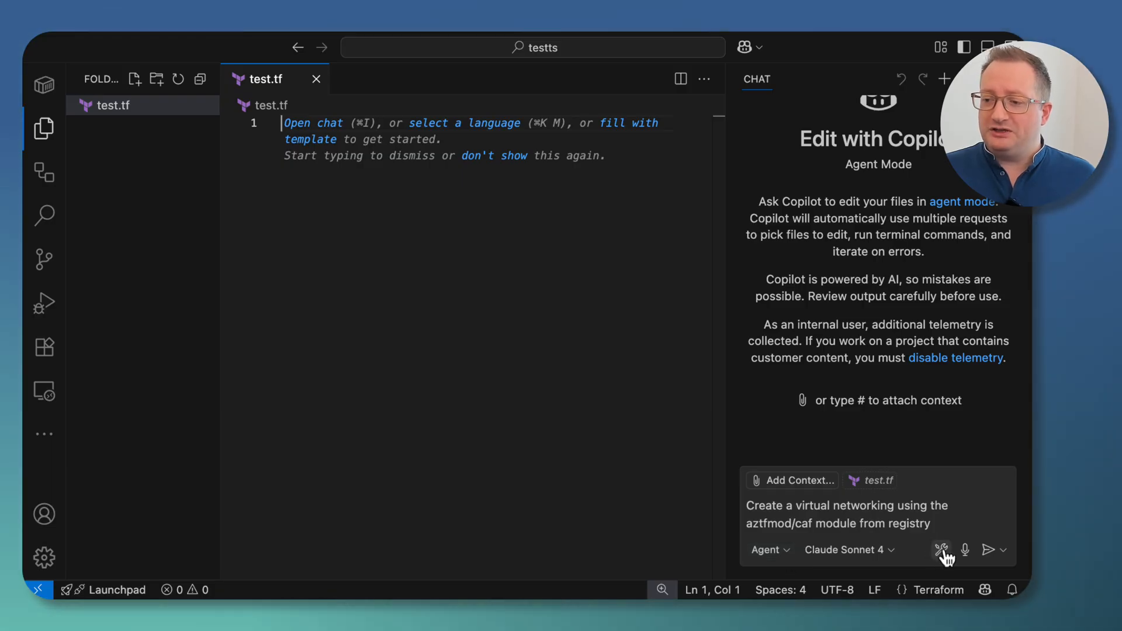
{"action": "left_click", "coordinate": [941, 549]}
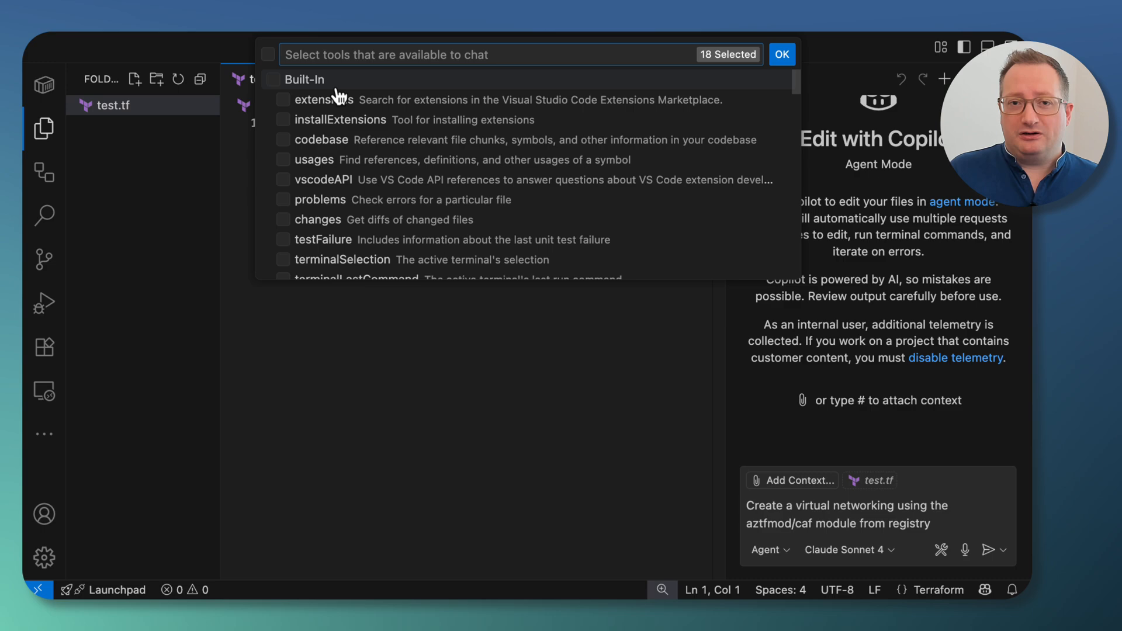
{"action": "scroll", "scroll_direction": "down", "scroll_amount": 3}
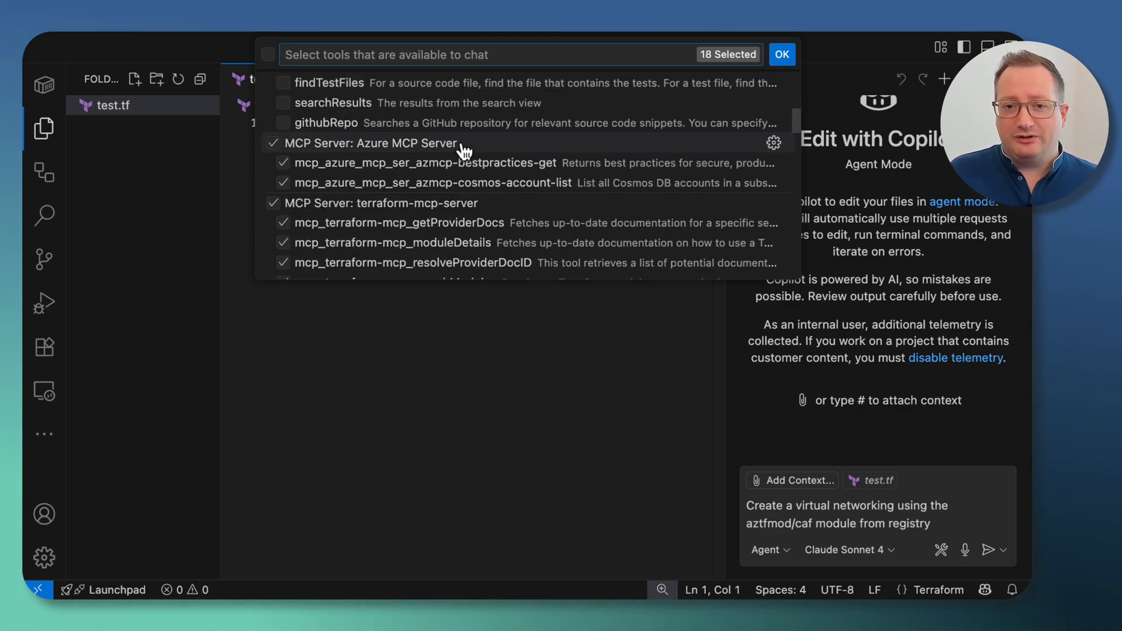
{"action": "scroll", "scroll_direction": "down", "scroll_amount": 3}
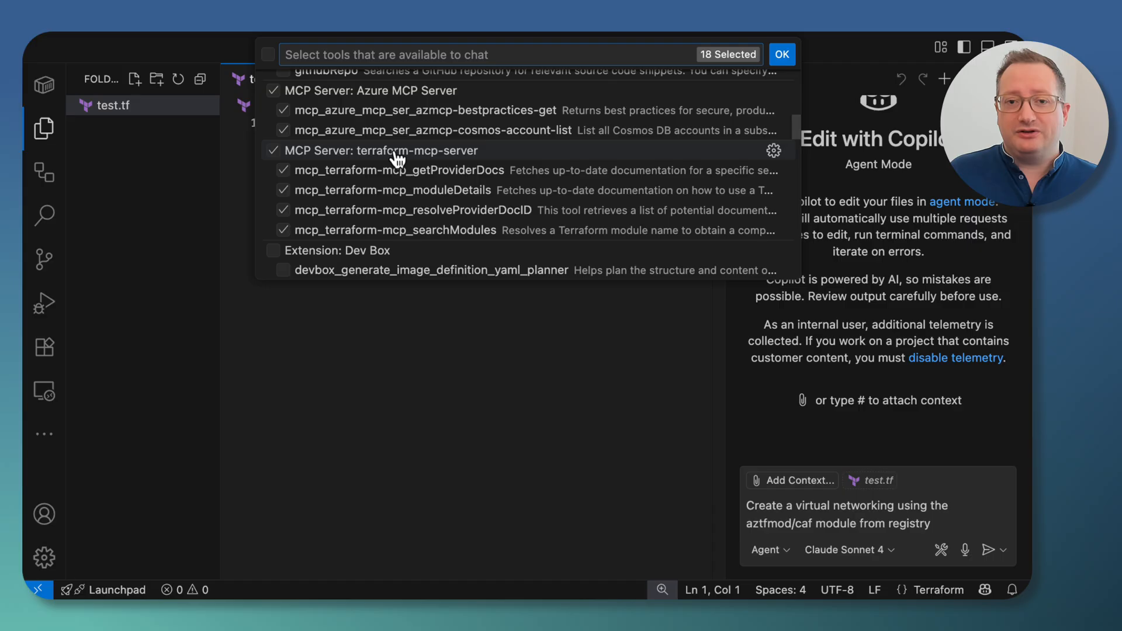
{"action": "scroll", "scroll_direction": "down", "scroll_amount": 3}
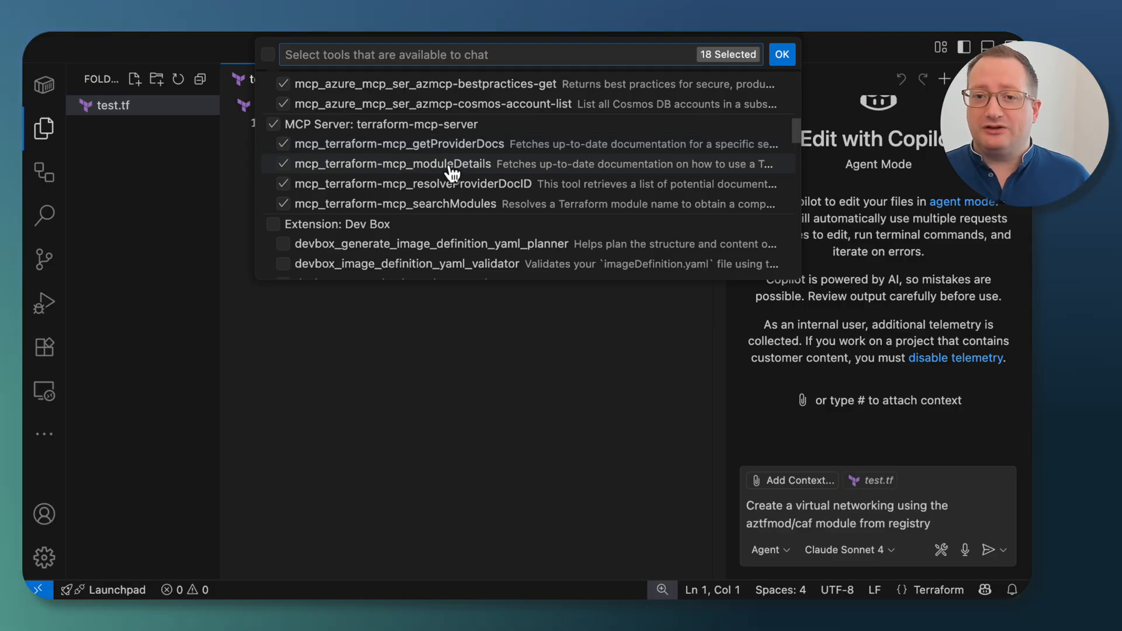
{"action": "mouse_move", "coordinate": [444, 189]}
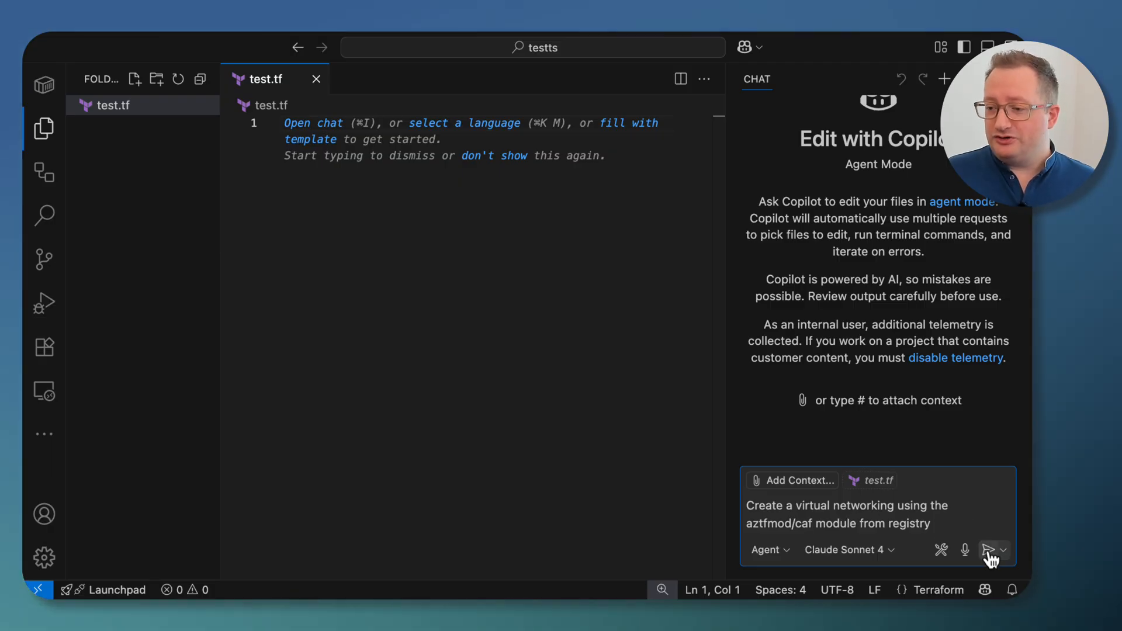
Send the virtual networking request so Copilot writes the Terraform configuration into test.tf.
{"action": "left_click", "coordinate": [990, 550]}
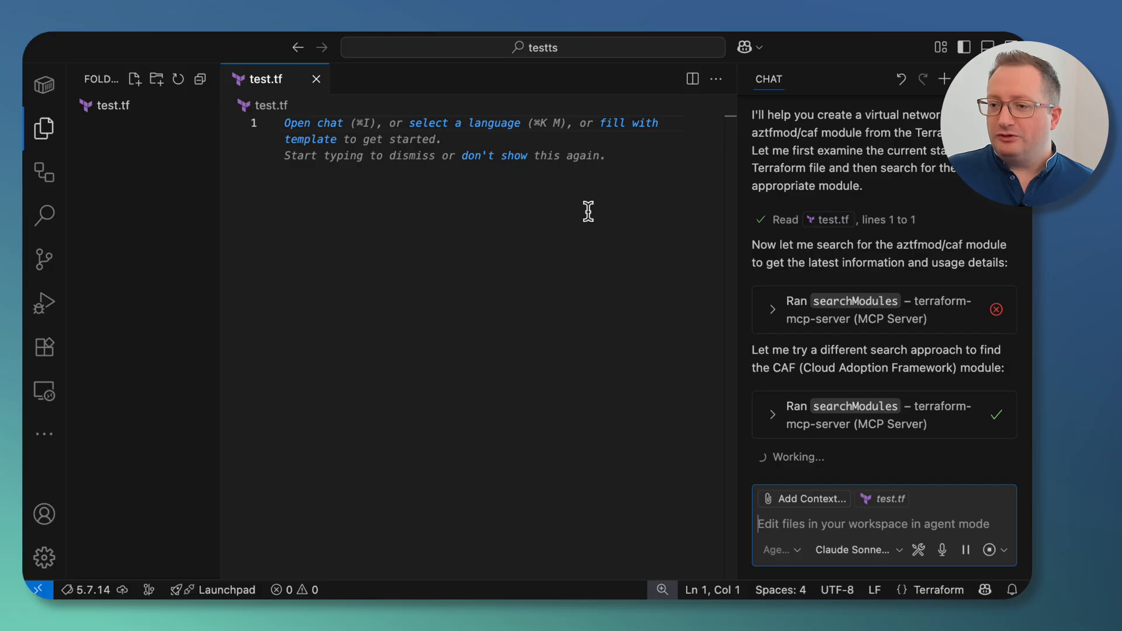
{"action": "scroll", "scroll_direction": "down", "scroll_amount": 3}
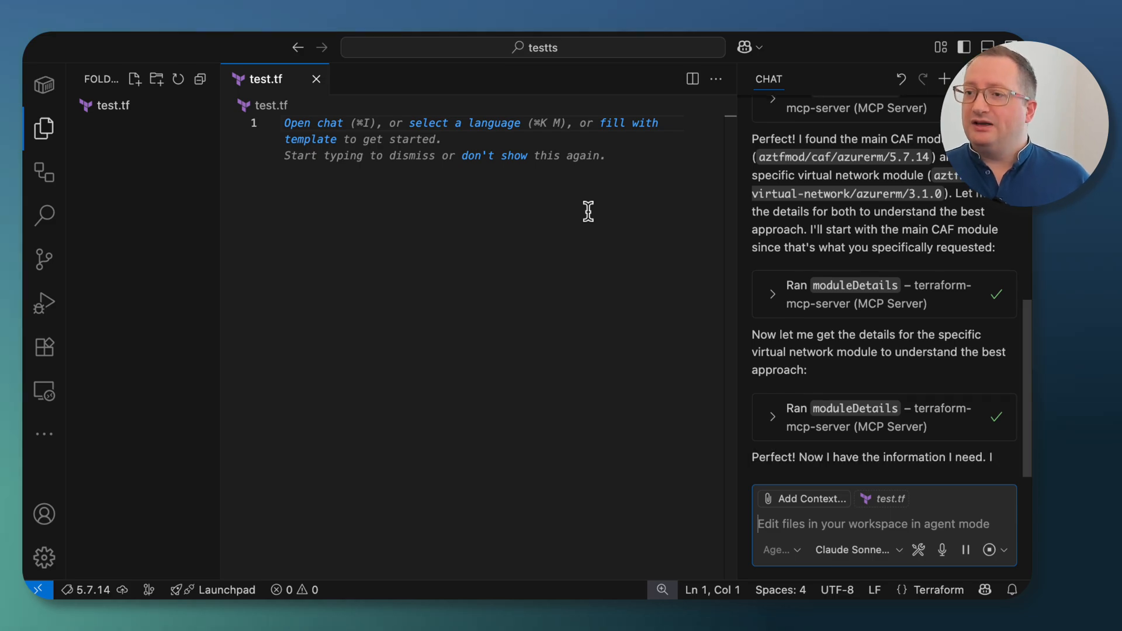
{"action": "scroll", "scroll_direction": "down", "scroll_amount": 3}
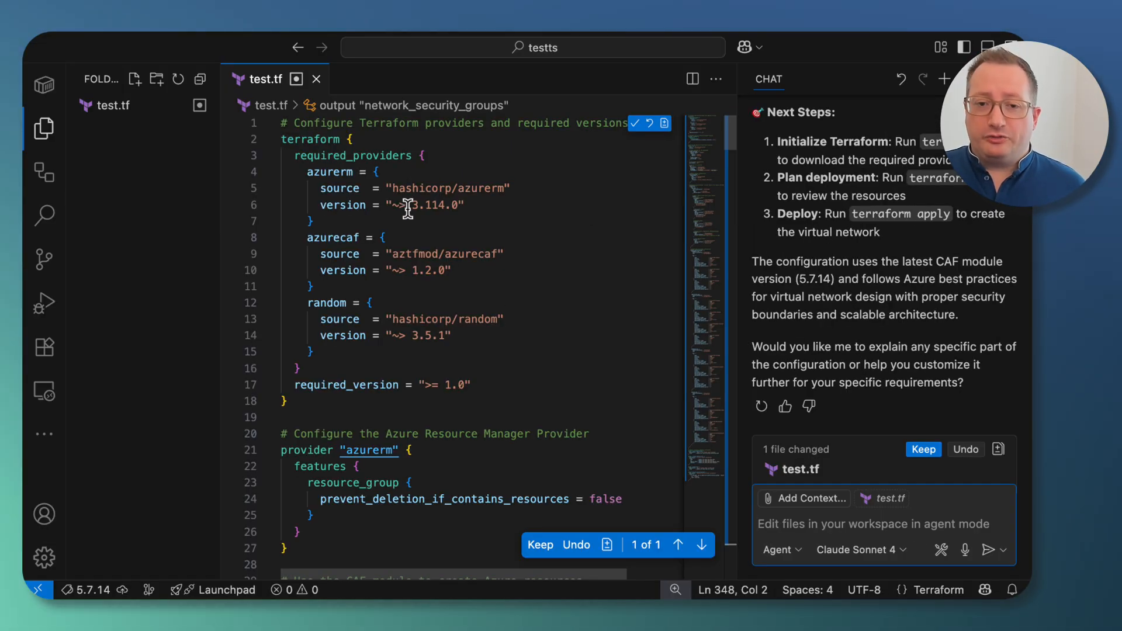
Draft the follow-up chat request 'Run a init and plan for me'.
{"action": "scroll", "scroll_direction": "down", "scroll_amount": 3}
{"action": "type", "text": "T"}
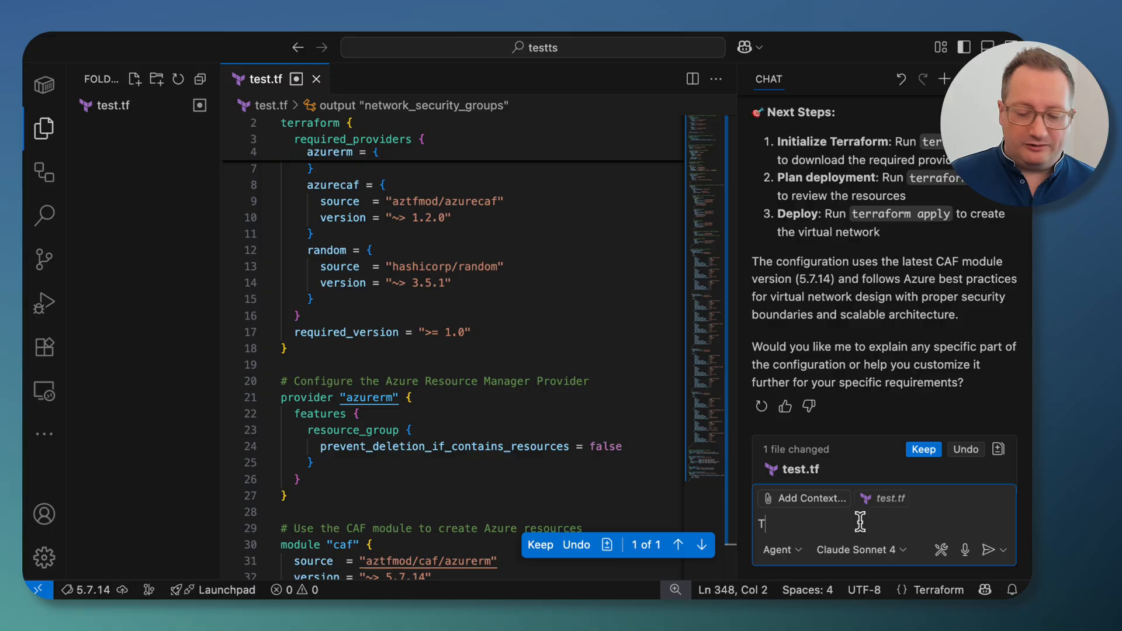
{"action": "type", "text": "Run a"}
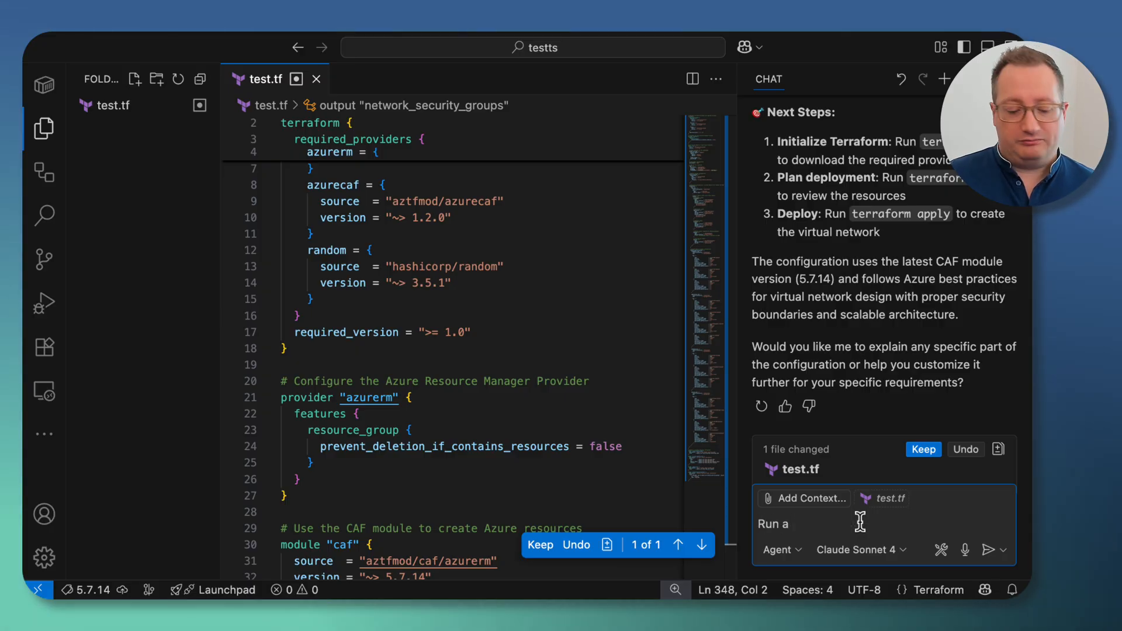
{"action": "type", "text": "init and plan for me"}
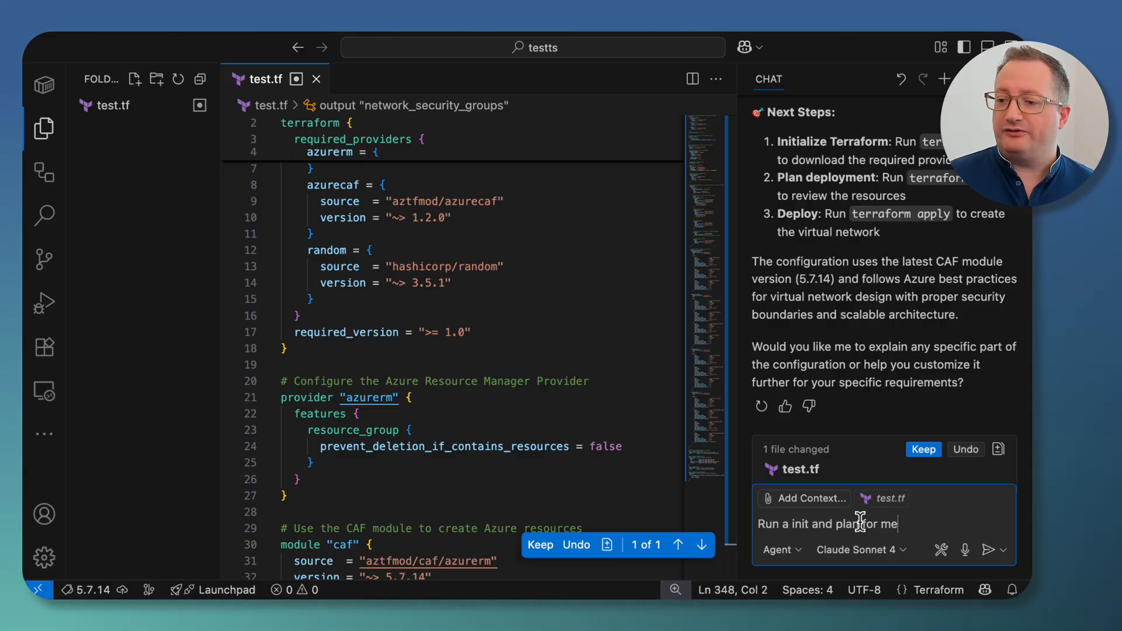
{"action": "left_click", "coordinate": [989, 549]}
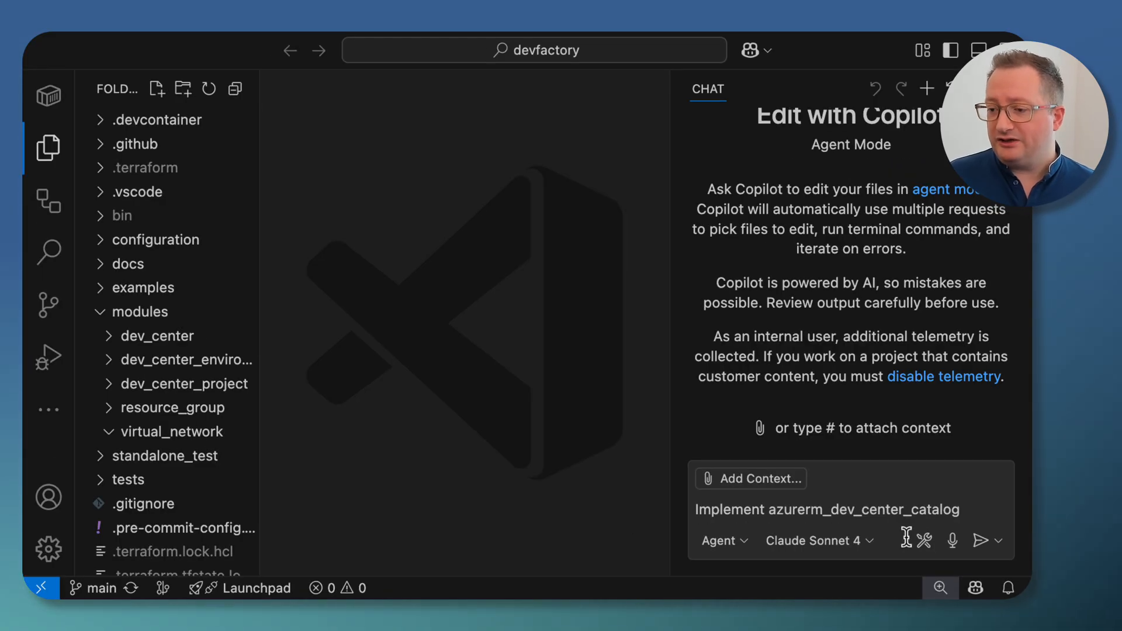
{"action": "left_click", "coordinate": [922, 540]}
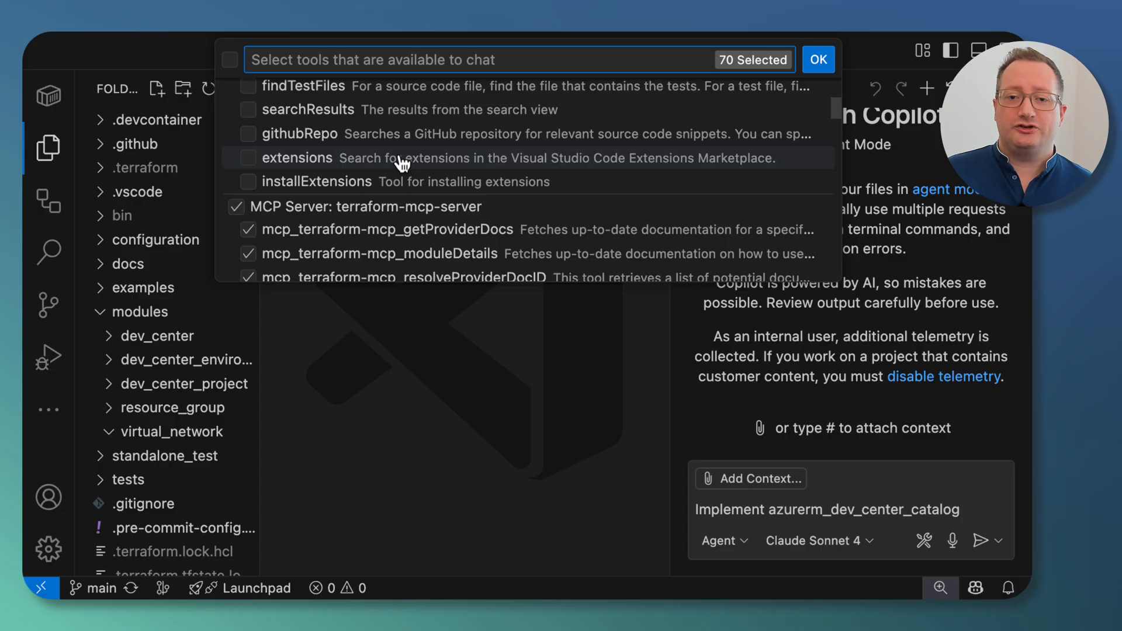
{"action": "scroll", "scroll_direction": "down", "scroll_amount": 3}
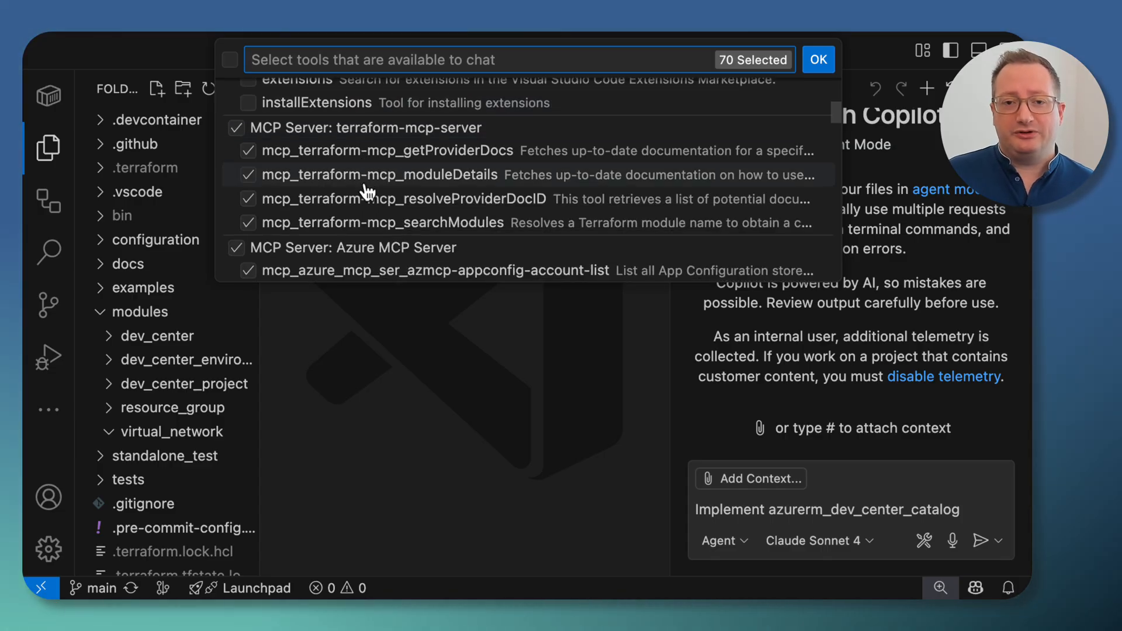
{"action": "scroll", "scroll_direction": "down", "scroll_amount": 3}
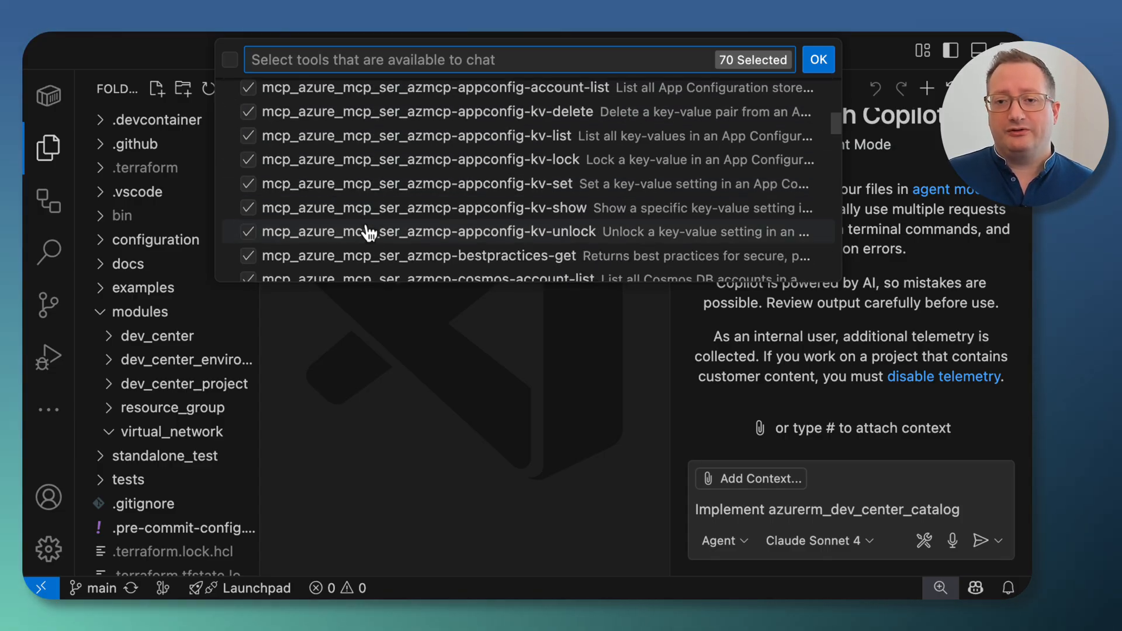
{"action": "left_click", "coordinate": [818, 60]}
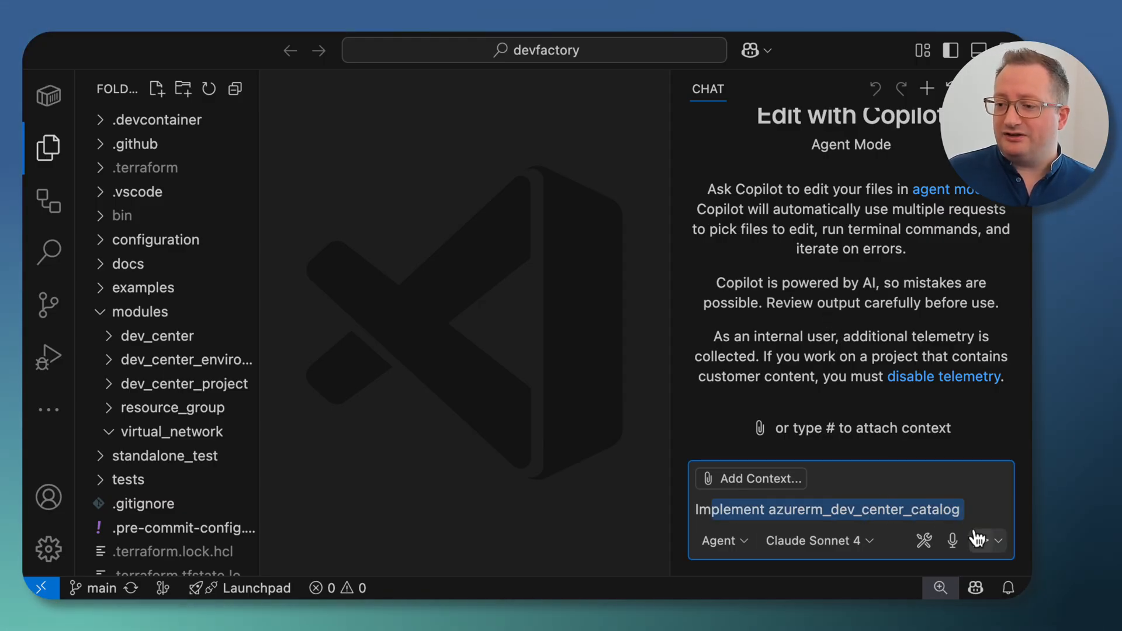
Send the azurerm_dev_center_catalog implementation request and follow the agent reading module.tf and variables.tf.
{"action": "left_click", "coordinate": [977, 540]}
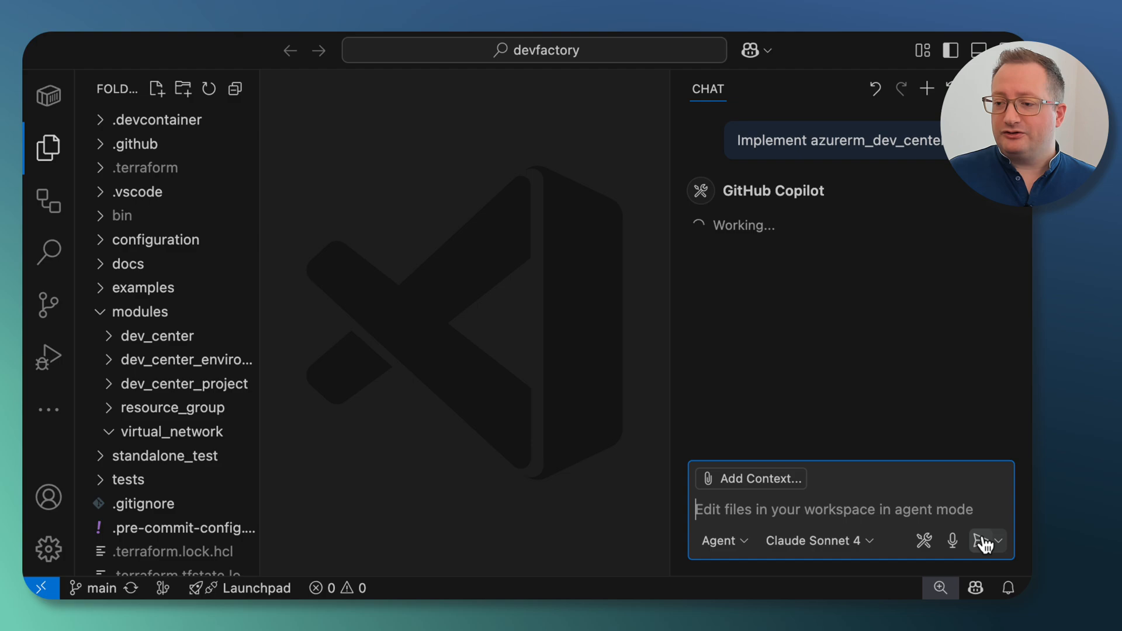
{"action": "left_click", "coordinate": [987, 540]}
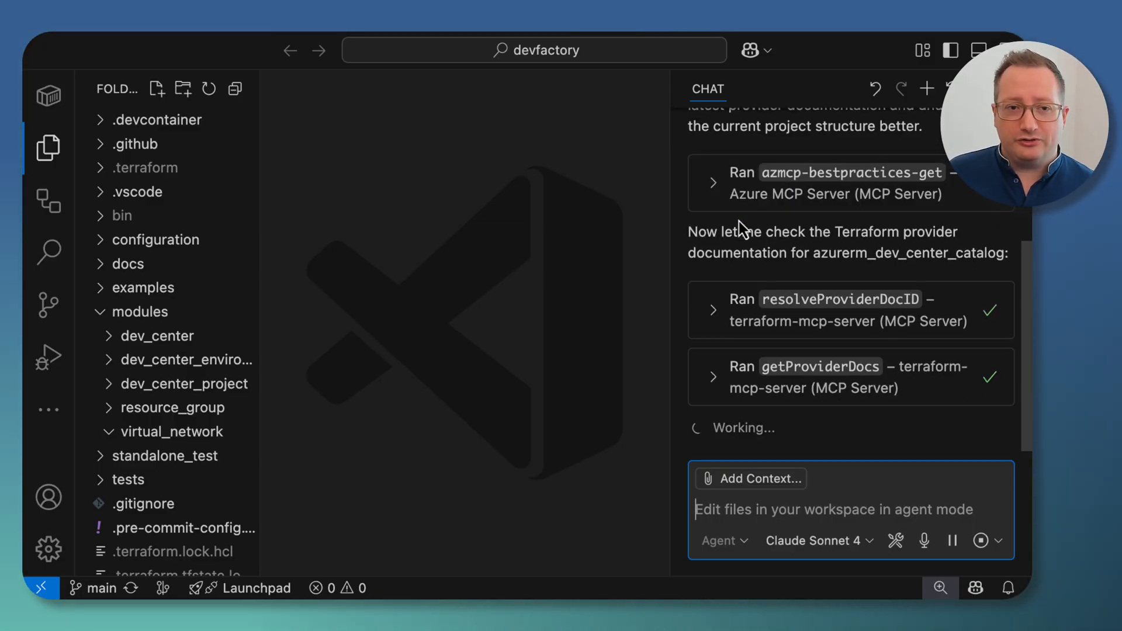
{"action": "scroll", "scroll_direction": "down", "scroll_amount": 3}
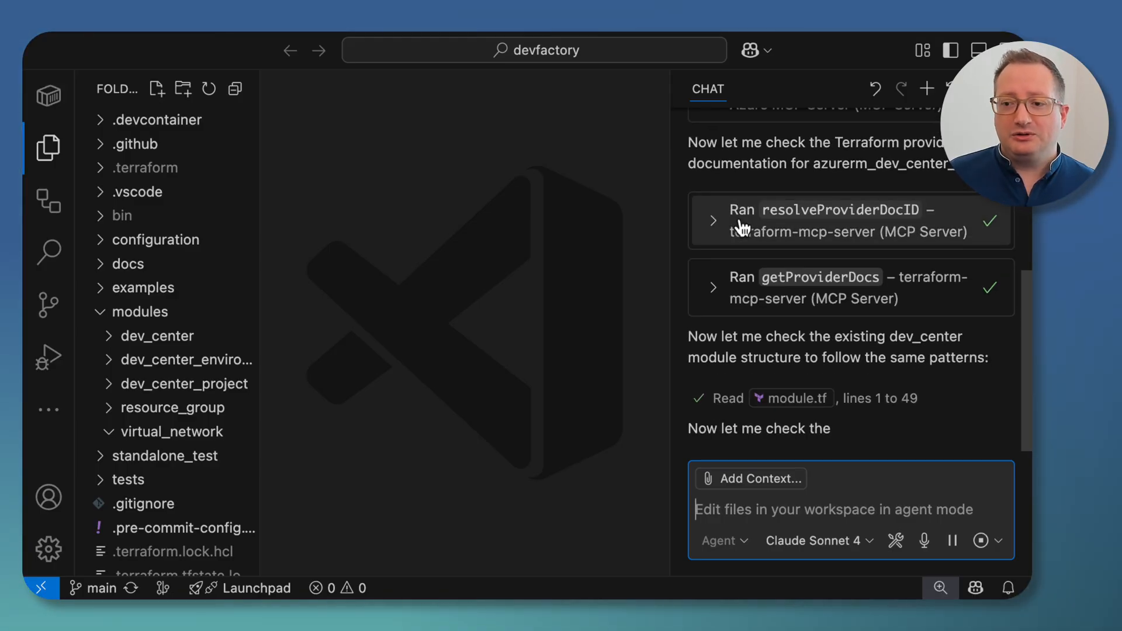
{"action": "scroll", "scroll_direction": "down", "scroll_amount": 3}
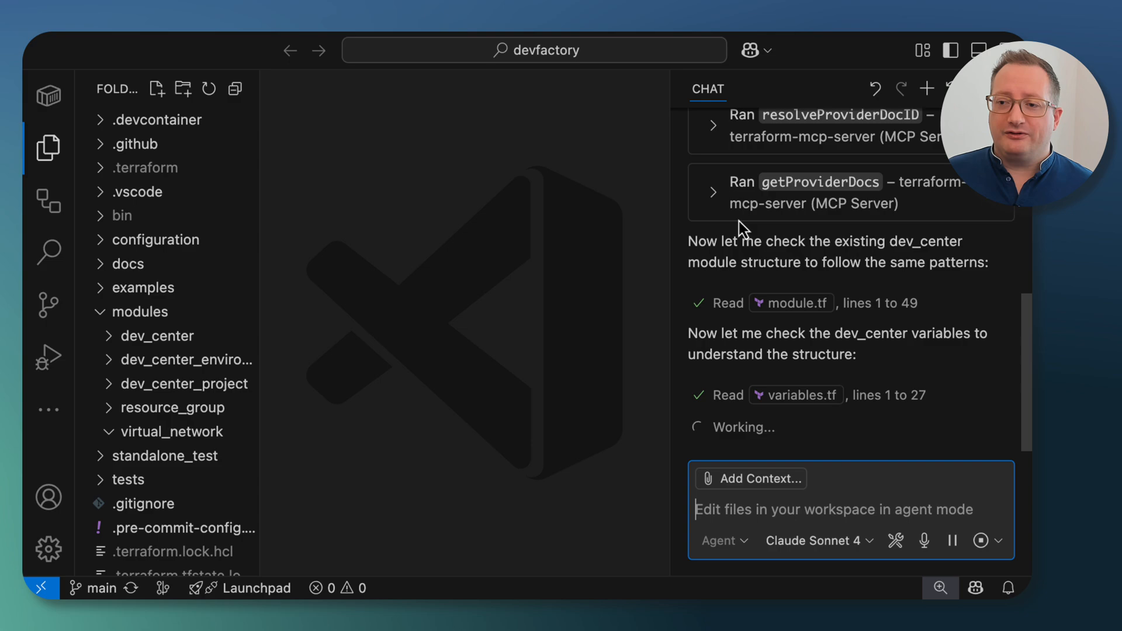
{"action": "scroll", "scroll_direction": "down", "scroll_amount": 3}
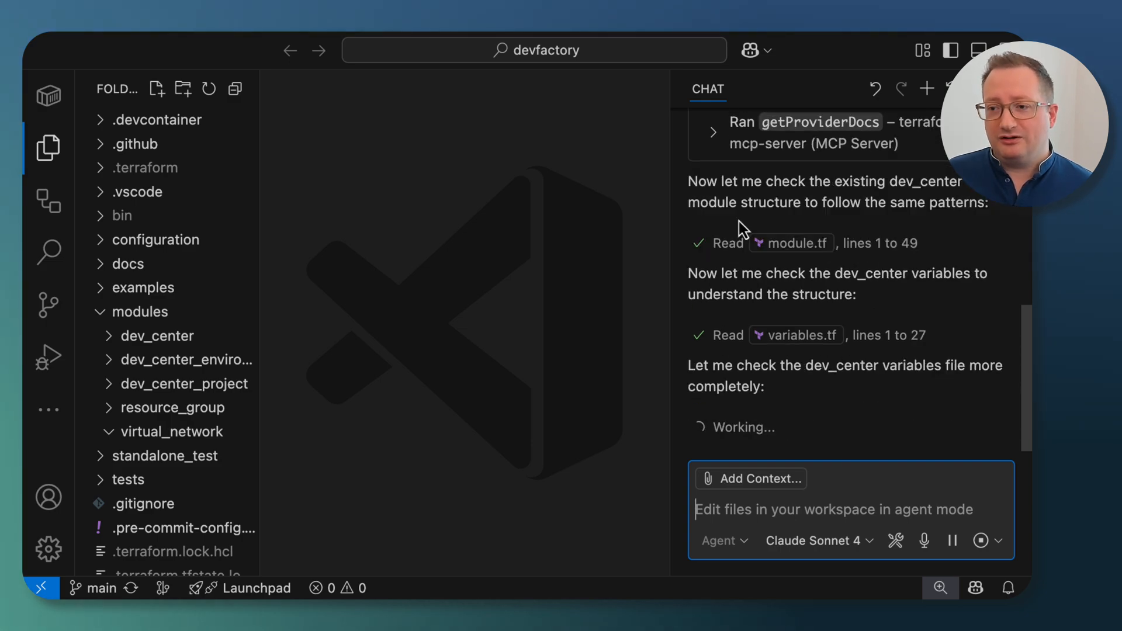
{"action": "scroll", "scroll_direction": "down", "scroll_amount": 3}
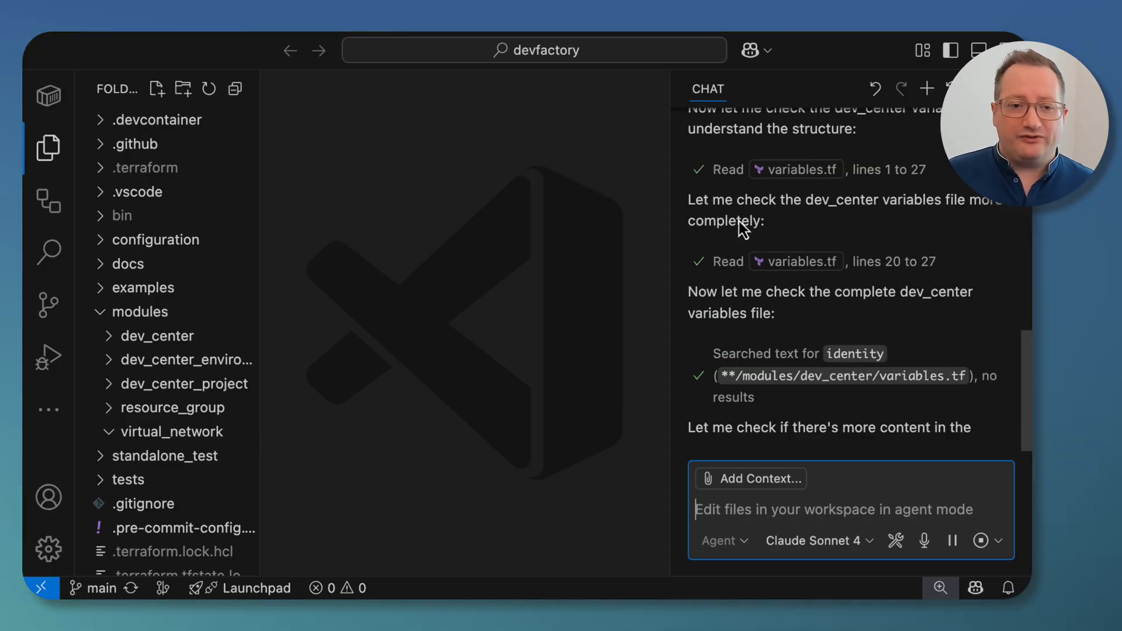
{"action": "scroll", "scroll_direction": "down", "scroll_amount": 3}
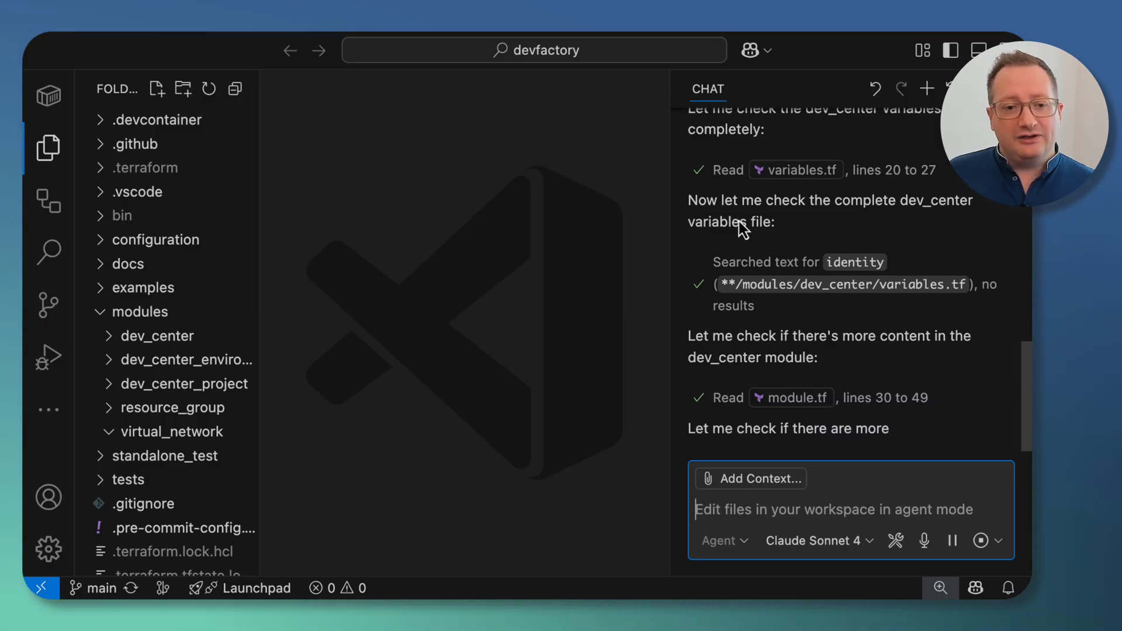
{"action": "scroll", "scroll_direction": "down", "scroll_amount": 3}
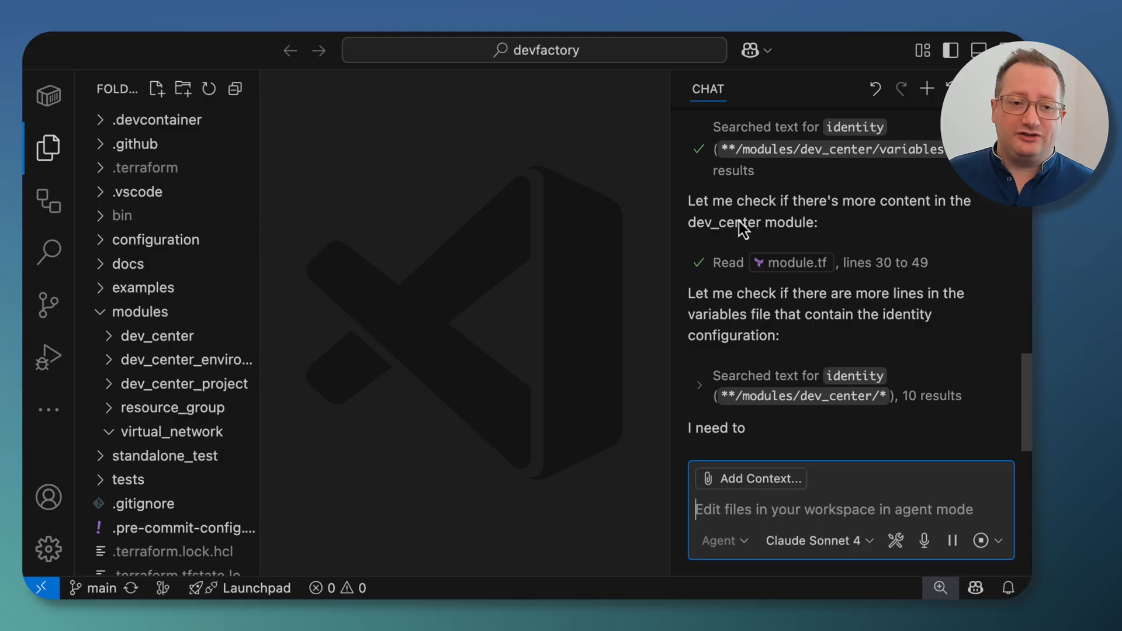
{"action": "scroll", "scroll_direction": "down", "scroll_amount": 3}
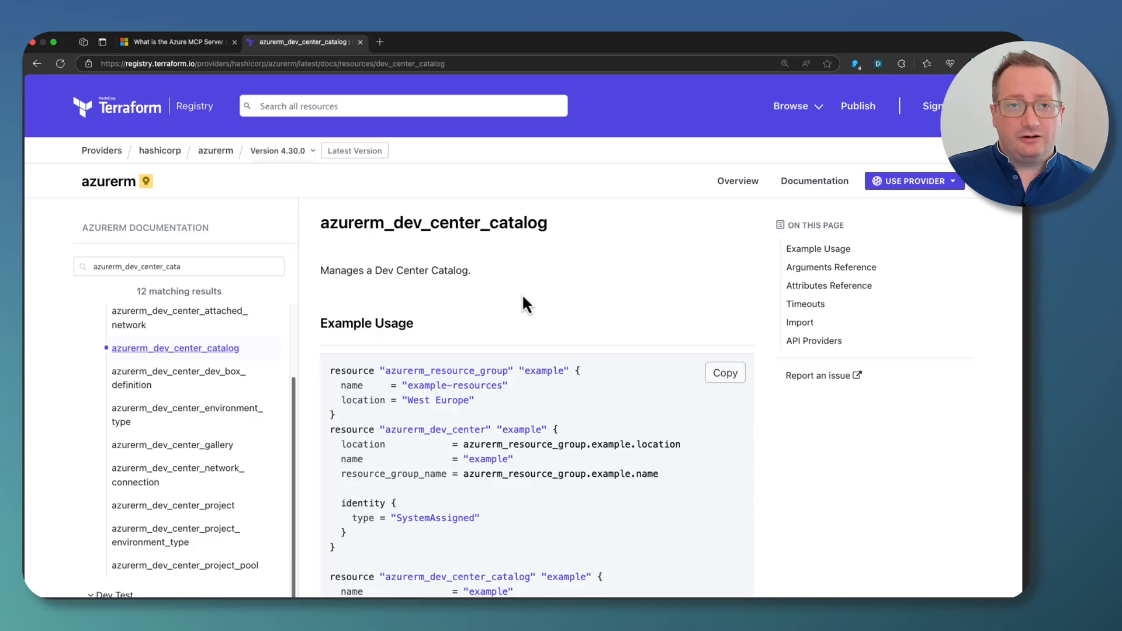
{"action": "scroll", "scroll_direction": "down", "scroll_amount": 3}
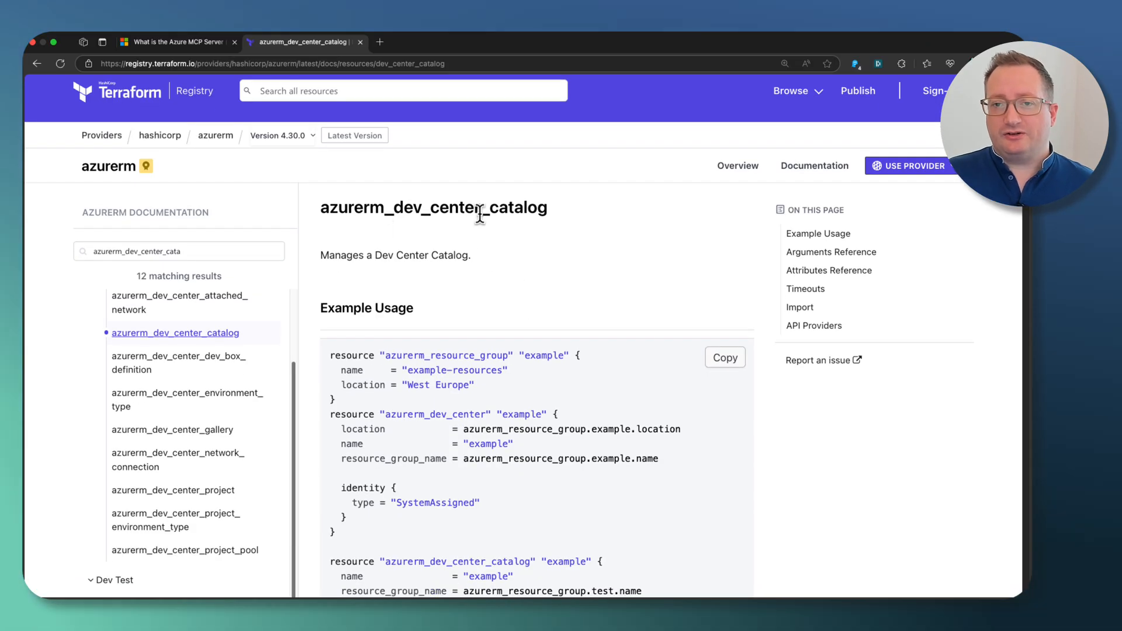
{"action": "scroll", "scroll_direction": "down", "scroll_amount": 3}
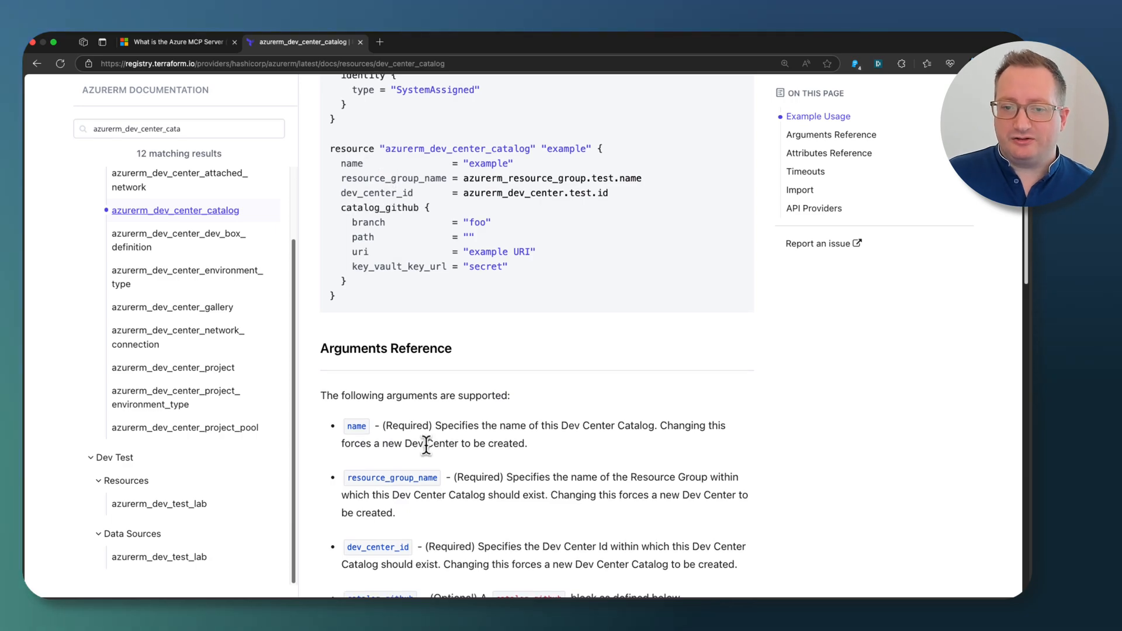
{"action": "scroll", "scroll_direction": "down", "scroll_amount": 3}
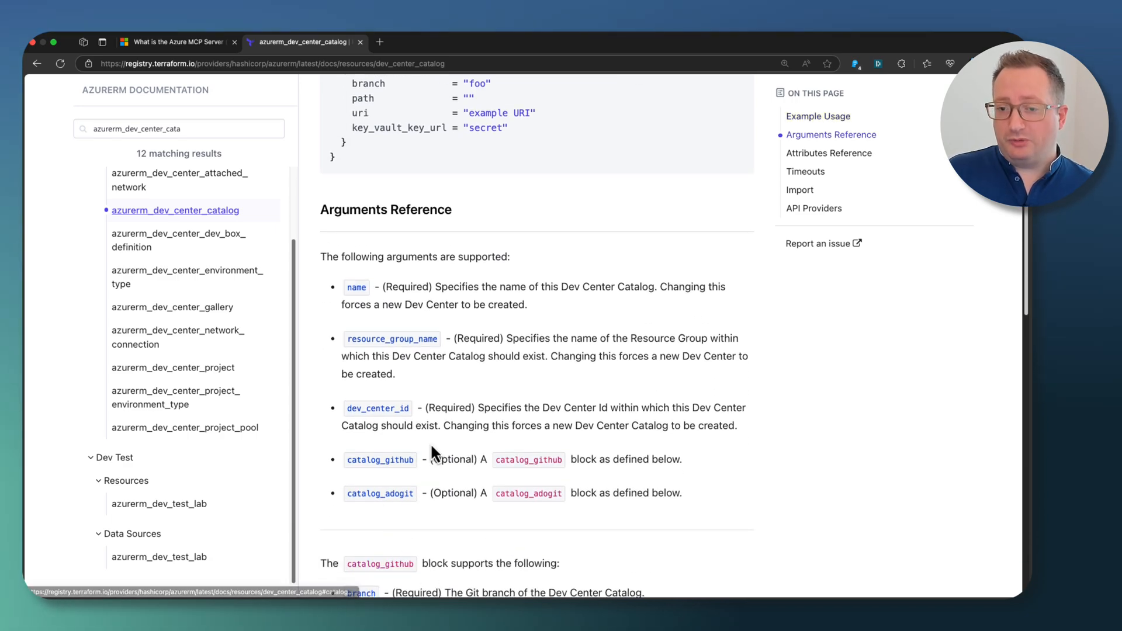
{"action": "scroll", "scroll_direction": "down", "scroll_amount": 3}
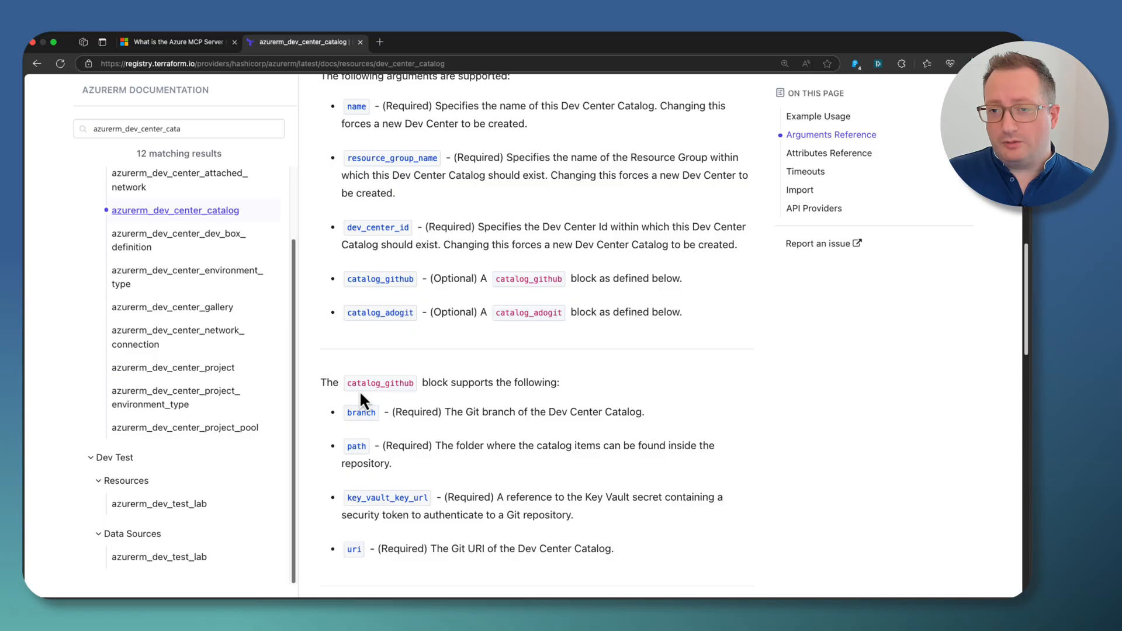
{"action": "mouse_move", "coordinate": [533, 305]}
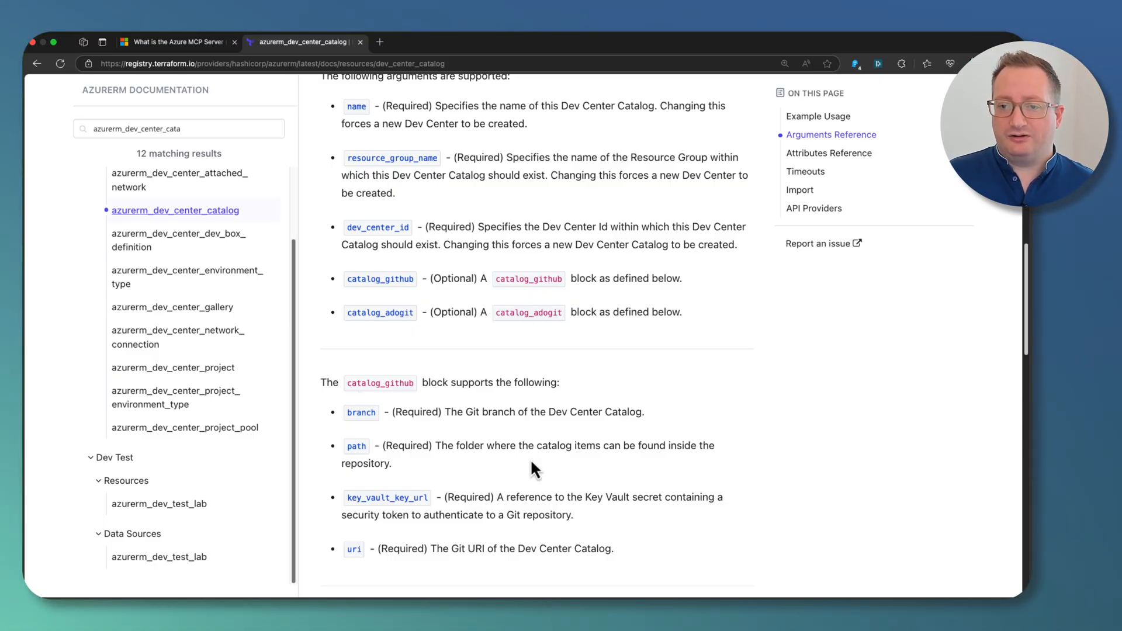
{"action": "scroll", "scroll_direction": "down", "scroll_amount": 3}
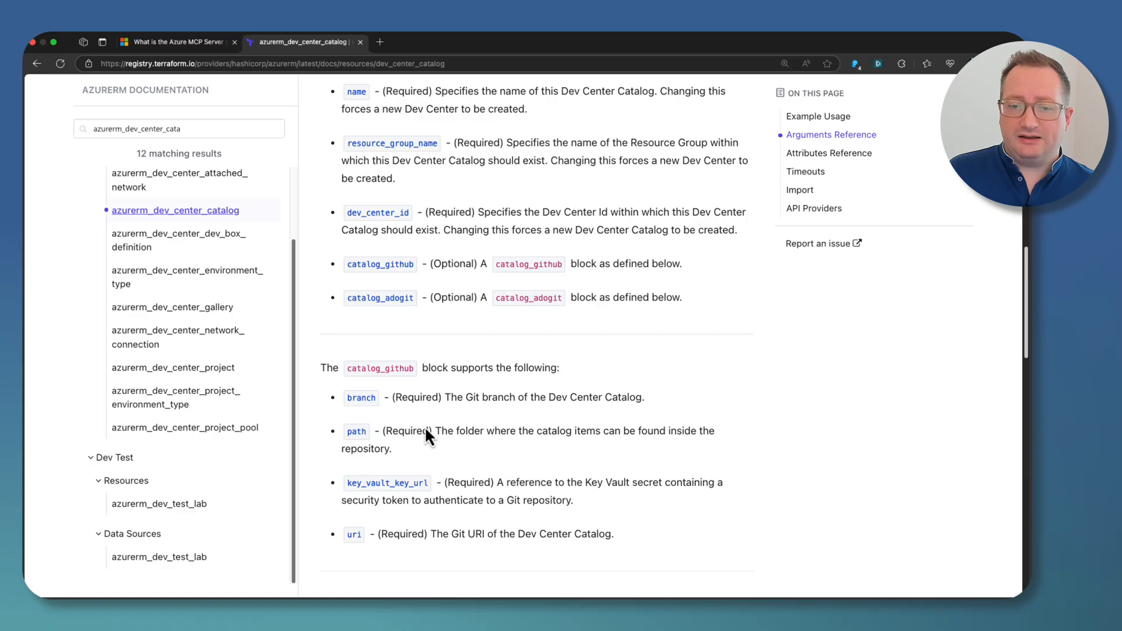
{"action": "mouse_move", "coordinate": [465, 394]}
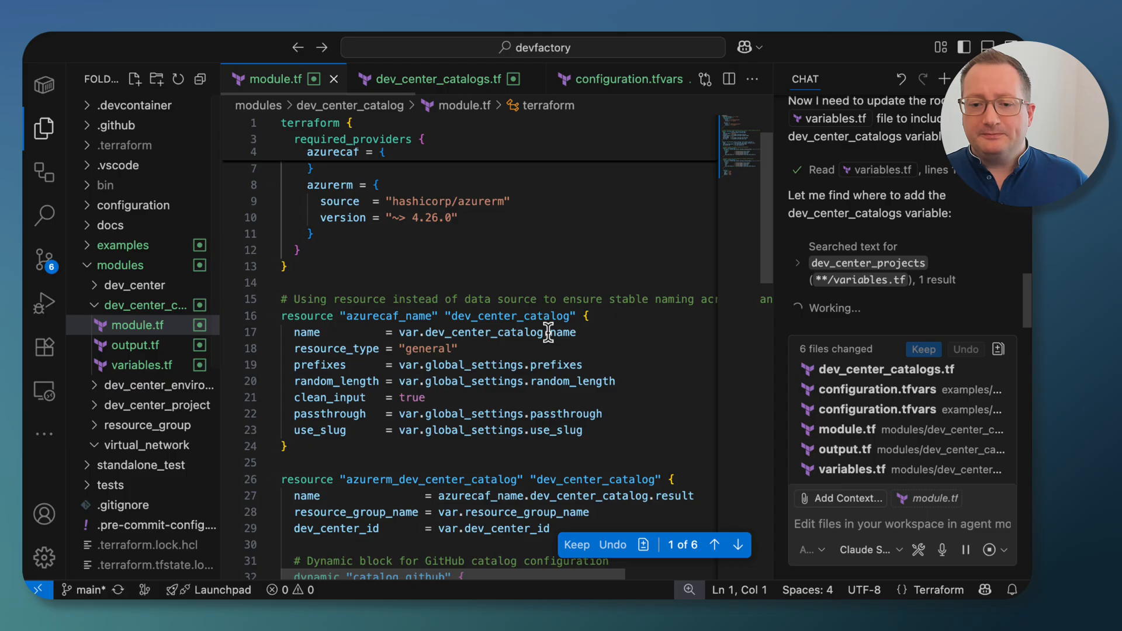
Review the generated dev_center_catalog module.tf with its GitHub and Azure DevOps blocks, then move to variables.tf.
{"action": "scroll", "scroll_direction": "down", "scroll_amount": 3}
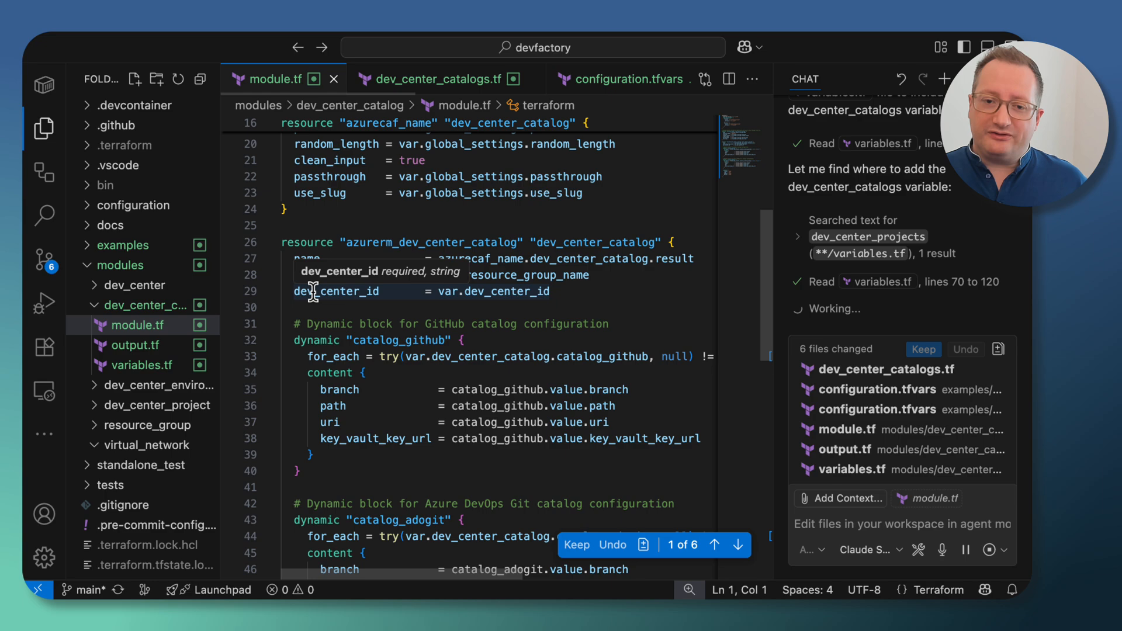
{"action": "scroll", "scroll_direction": "down", "scroll_amount": 3}
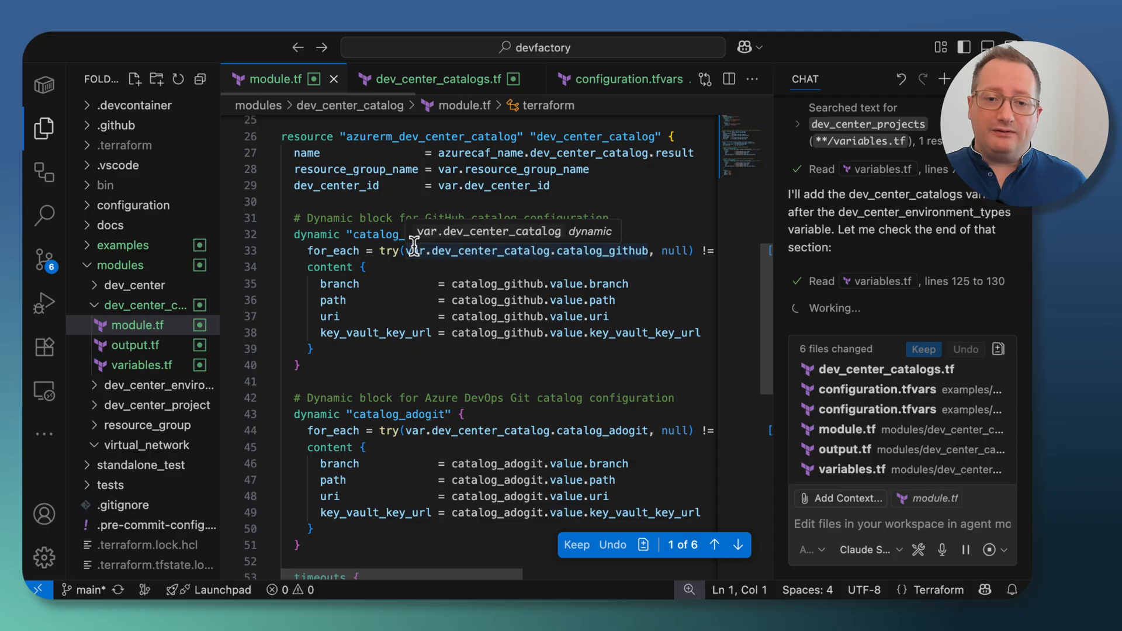
{"action": "scroll", "scroll_direction": "down", "scroll_amount": 3}
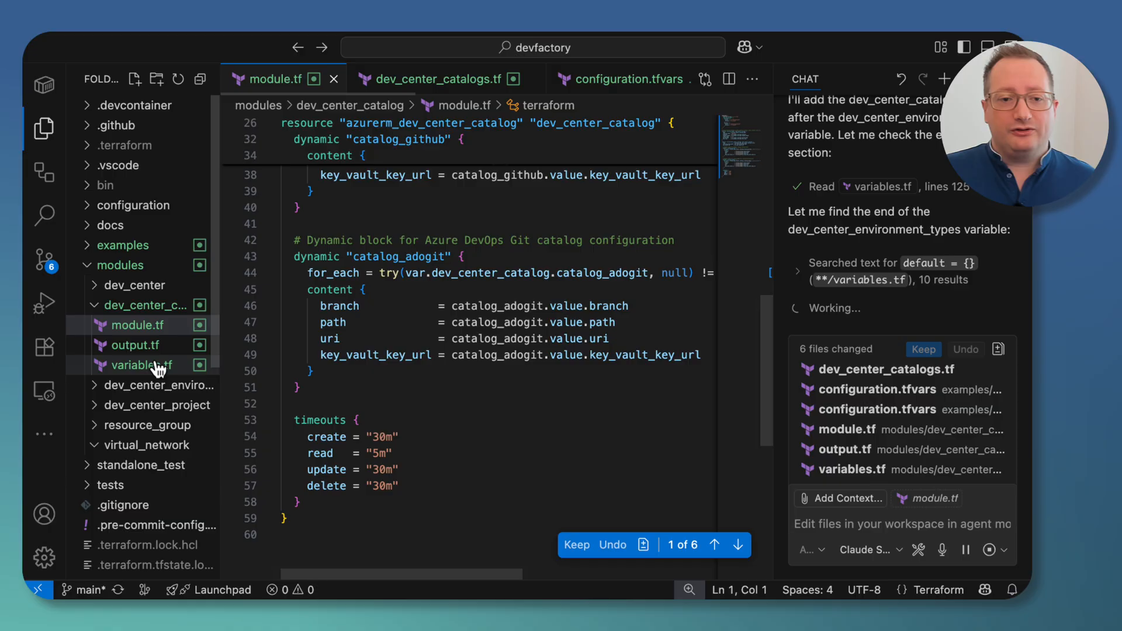
{"action": "left_click", "coordinate": [141, 364]}
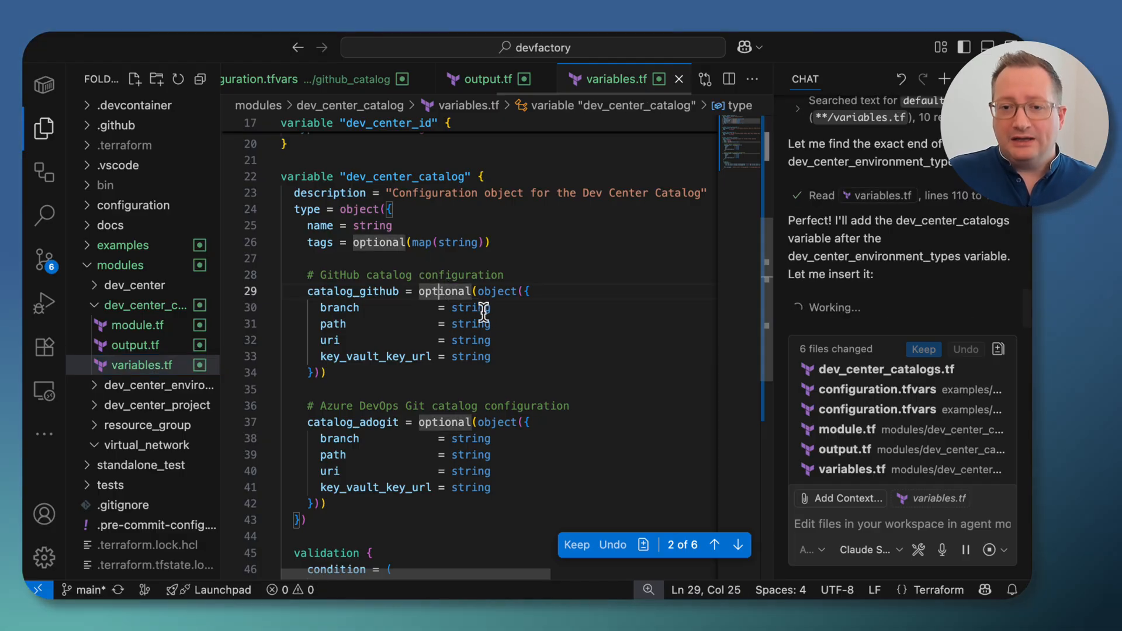
Highlight the catalog_github attributes branch through key_vault_key_url in variables.tf.
{"action": "left_click_drag", "start_coordinate": [320, 308], "coordinate": [490, 356]}
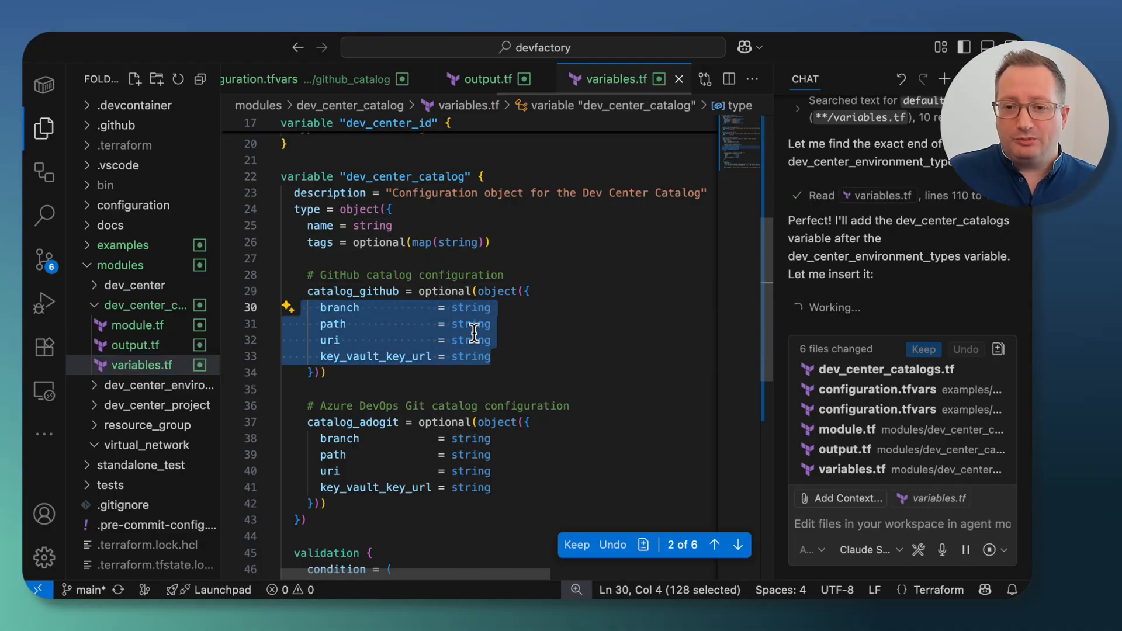
{"action": "scroll", "scroll_direction": "down", "scroll_amount": 3}
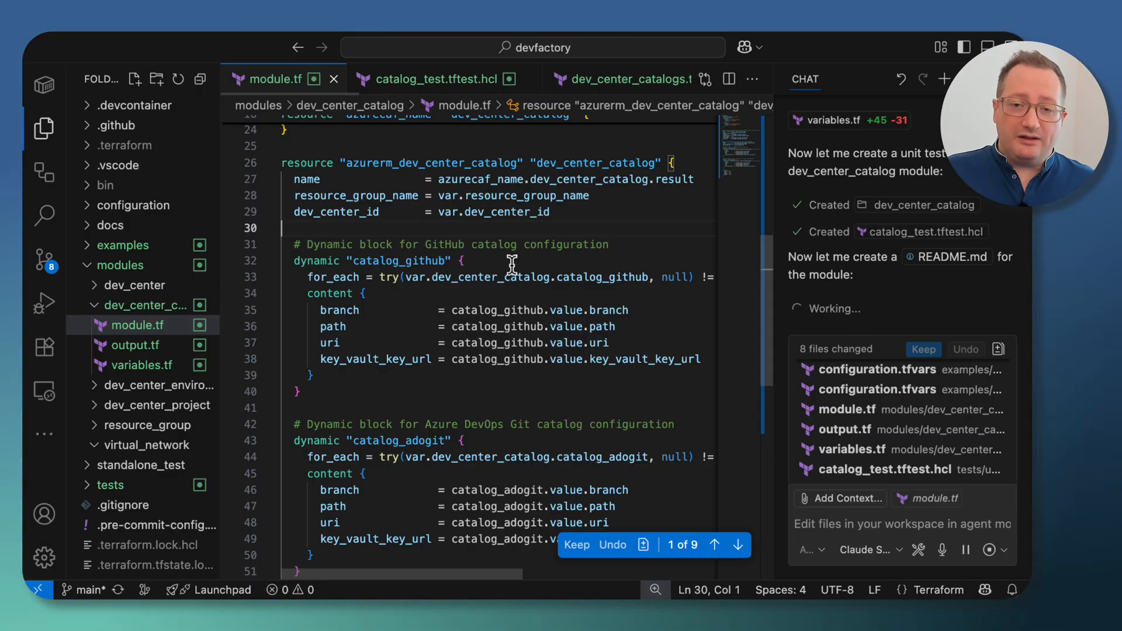
{"action": "mouse_move", "coordinate": [876, 369]}
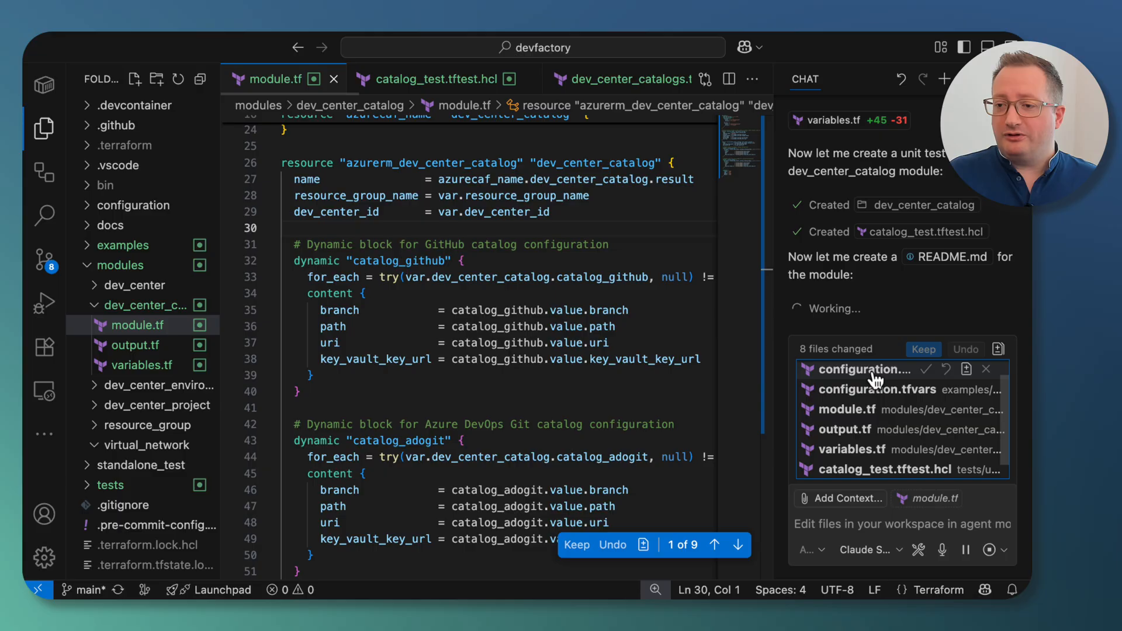
Review the generated catalog_test.tftest.hcl from the chat's changed-files list.
{"action": "left_click", "coordinate": [861, 369]}
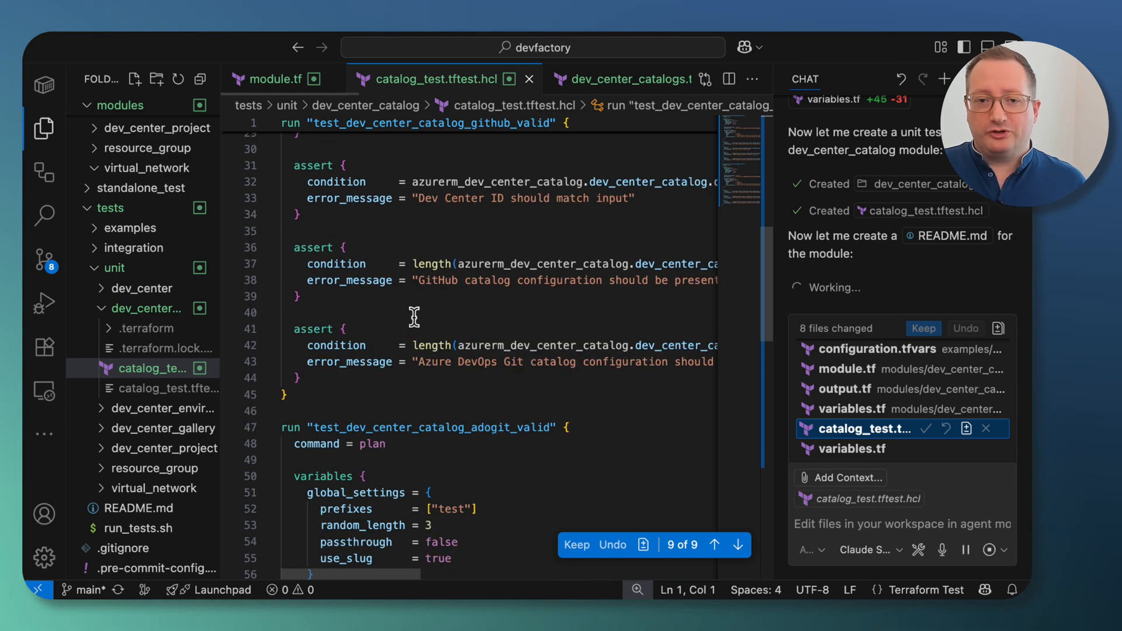
{"action": "mouse_move", "coordinate": [337, 181]}
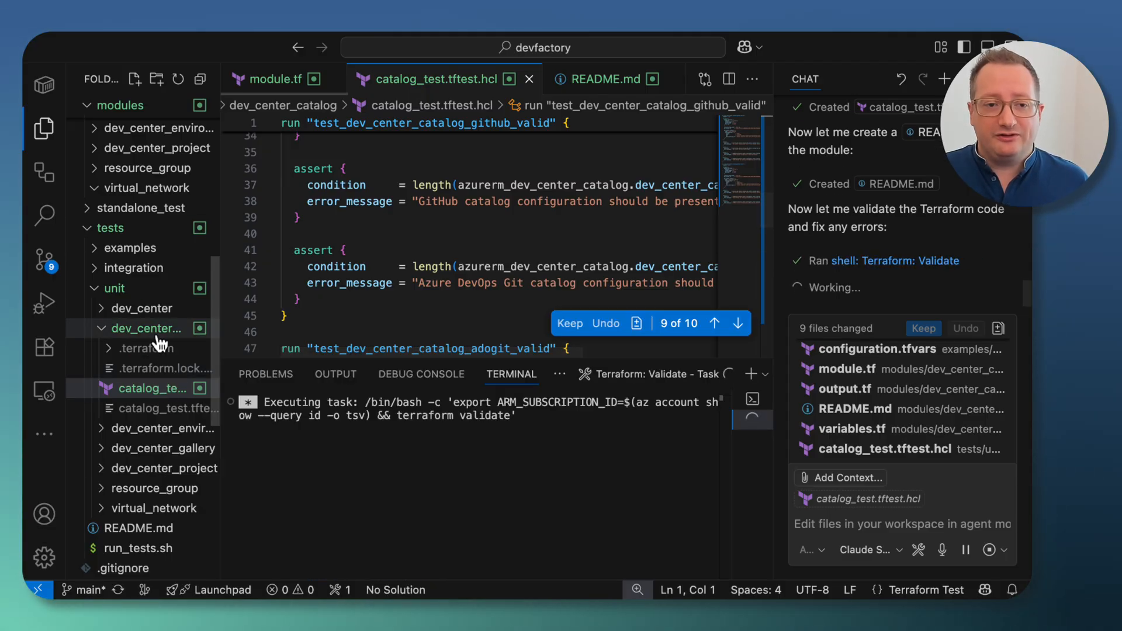
Review the catalog module's module.tf after the README and validate pass.
{"action": "left_click", "coordinate": [274, 78]}
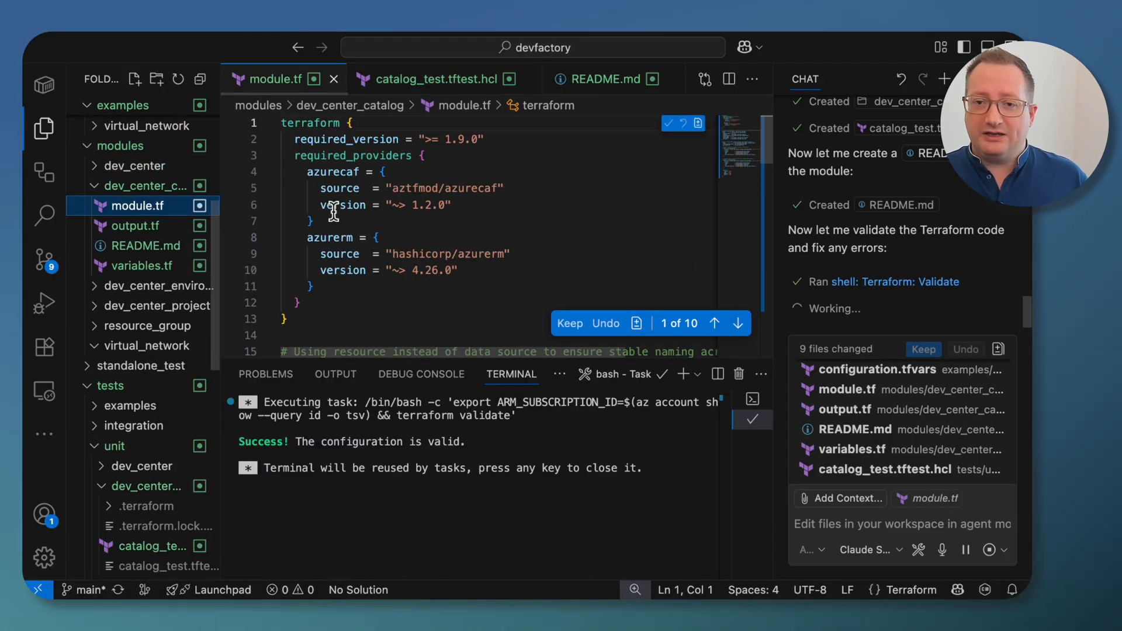
{"action": "scroll", "scroll_direction": "down", "scroll_amount": 3}
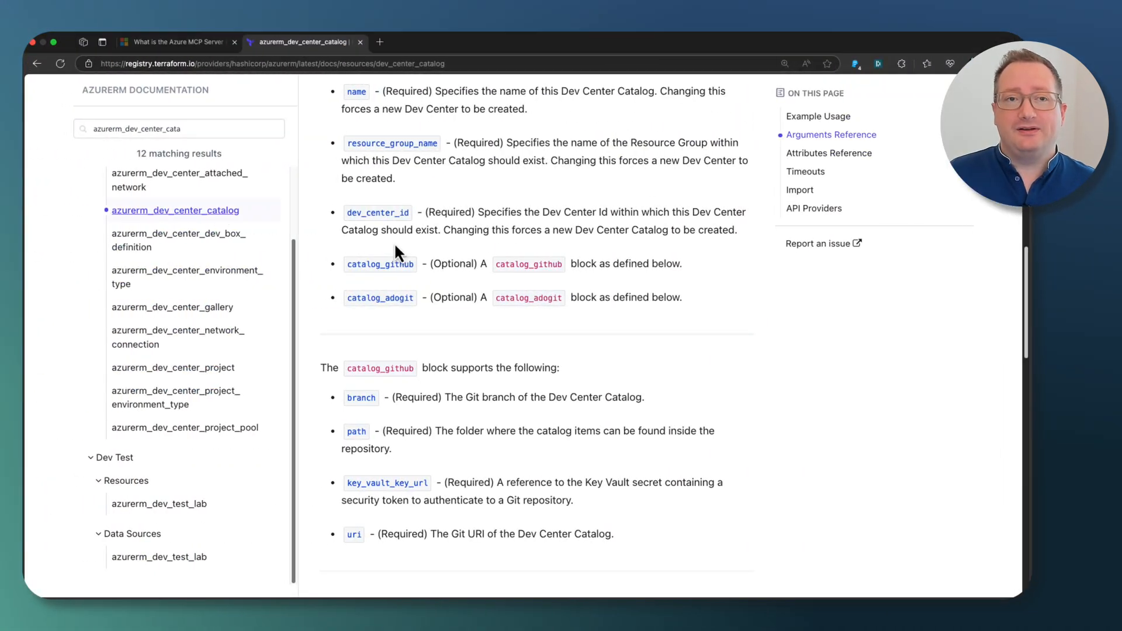
Switch the browser to the 'What is the Azure MCP Server (Preview)?' article.
{"action": "left_click", "coordinate": [175, 42]}
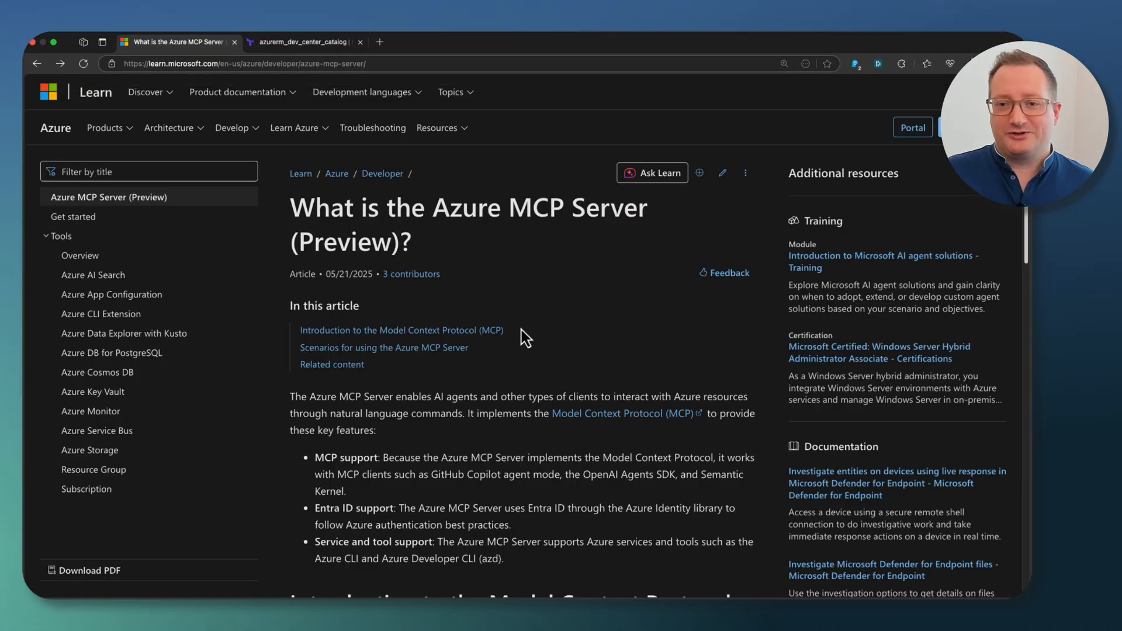